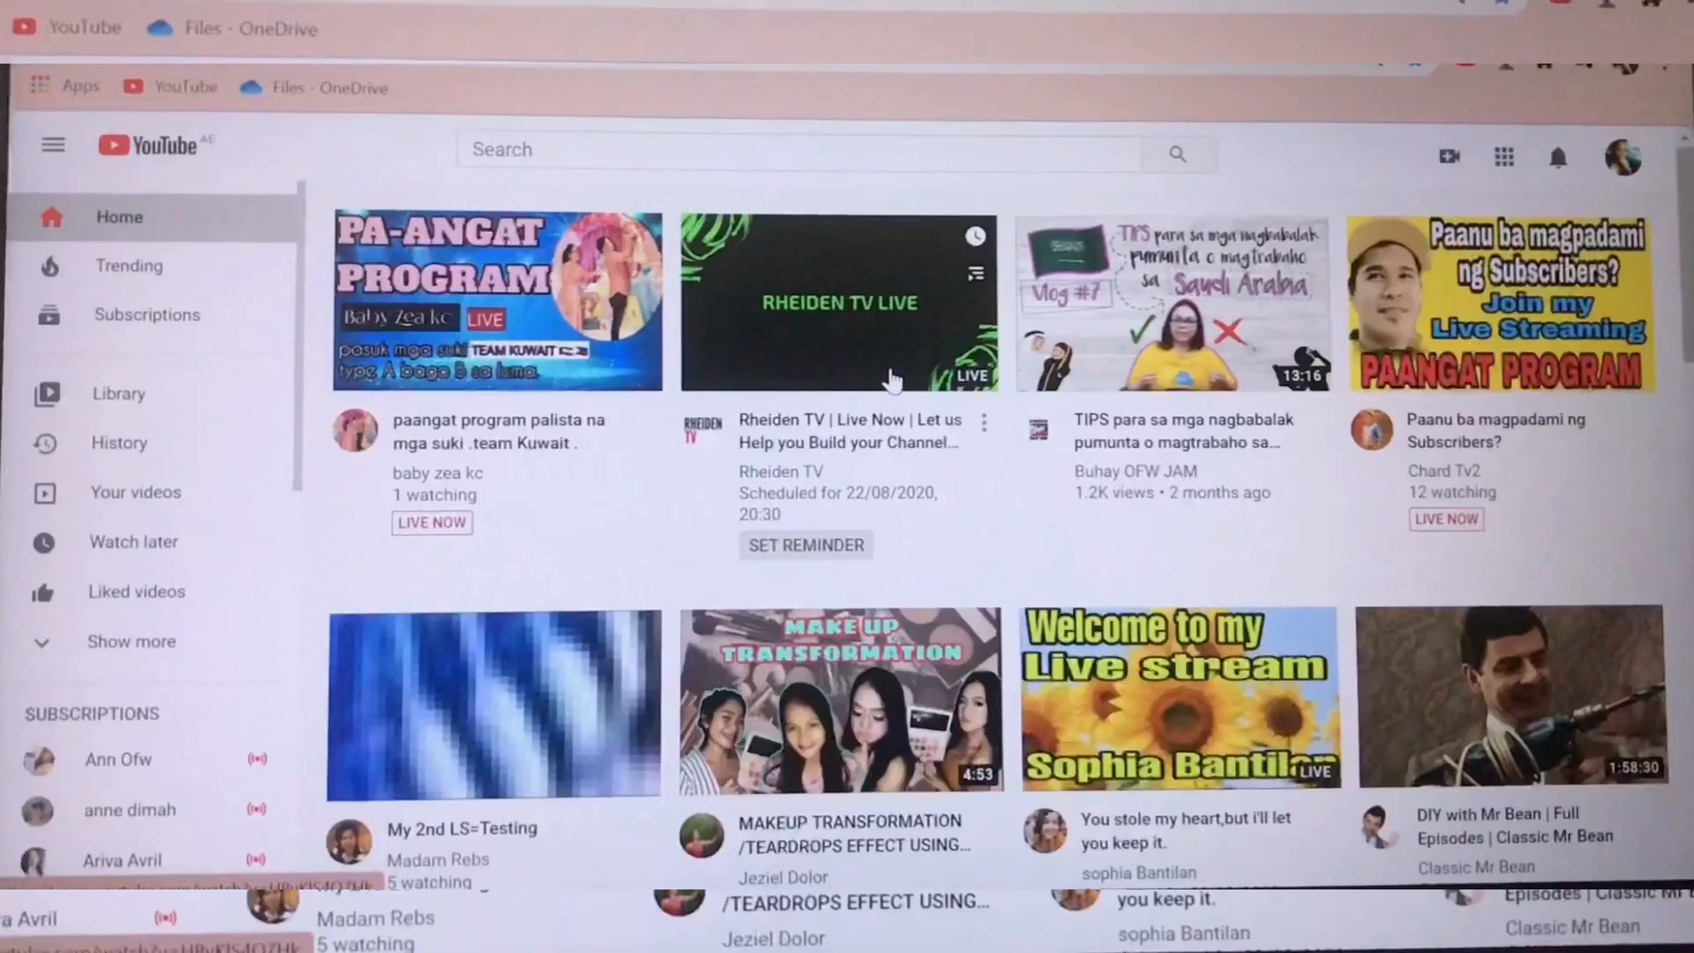
mouse_move(815, 319)
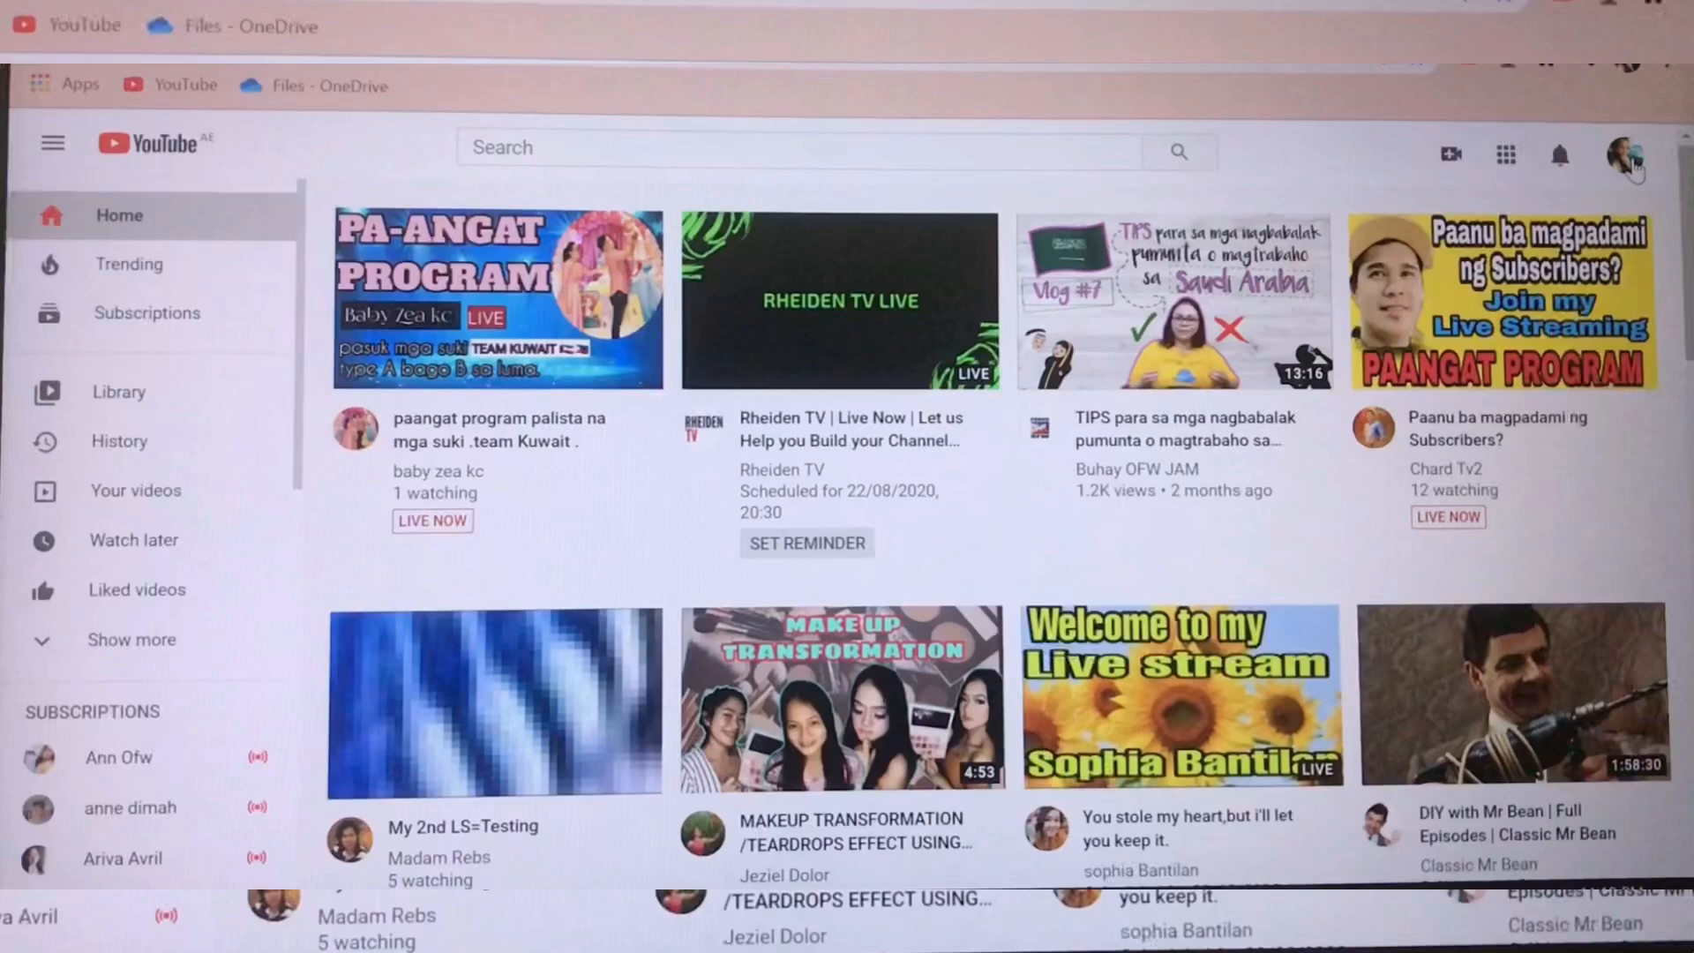
- Open Your channel from the avatar menu, then launch YouTube Studio from the channel page
left_click(1626, 153)
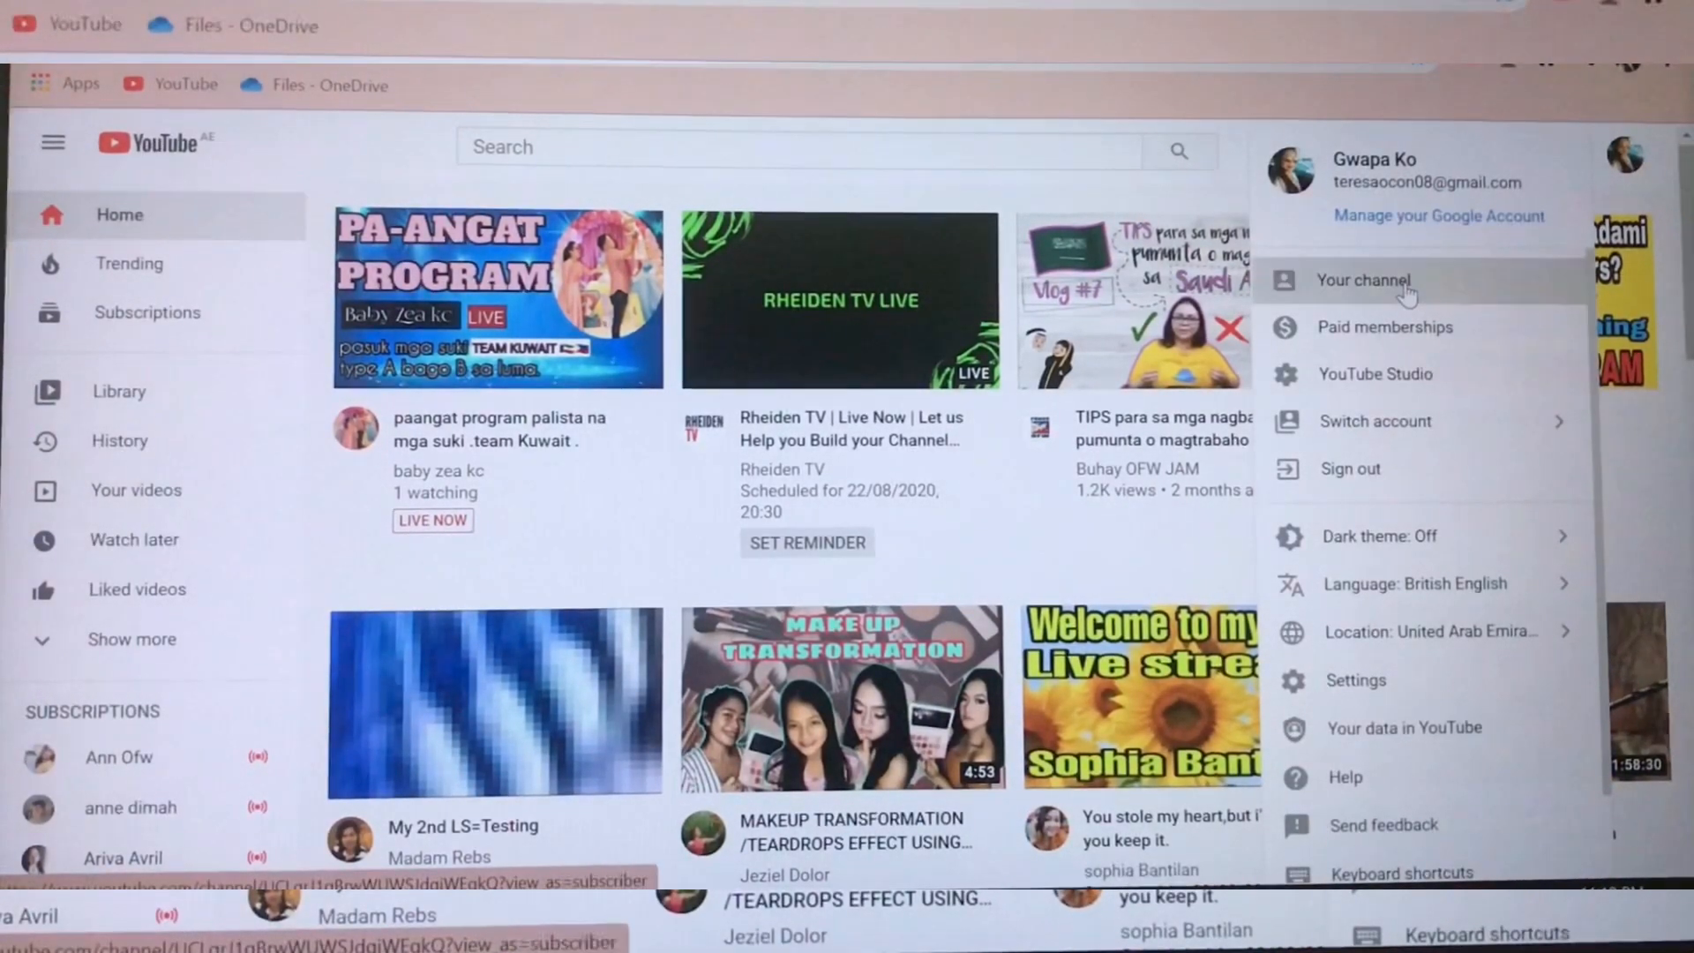
left_click(1365, 280)
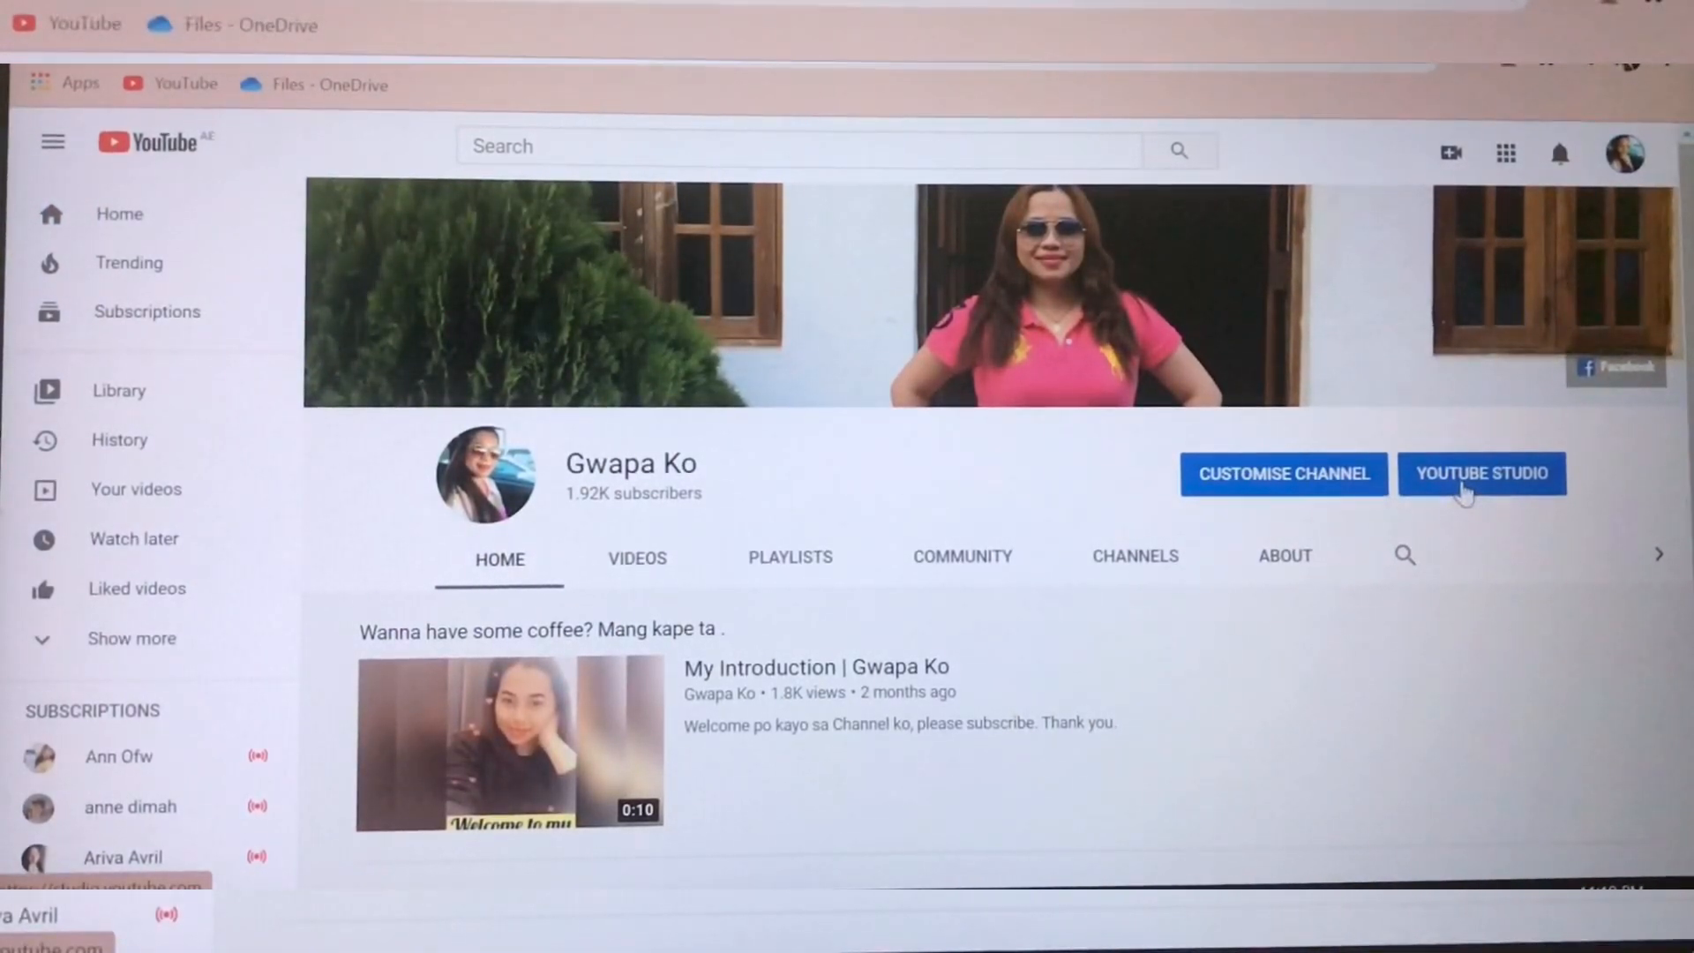
left_click(1481, 473)
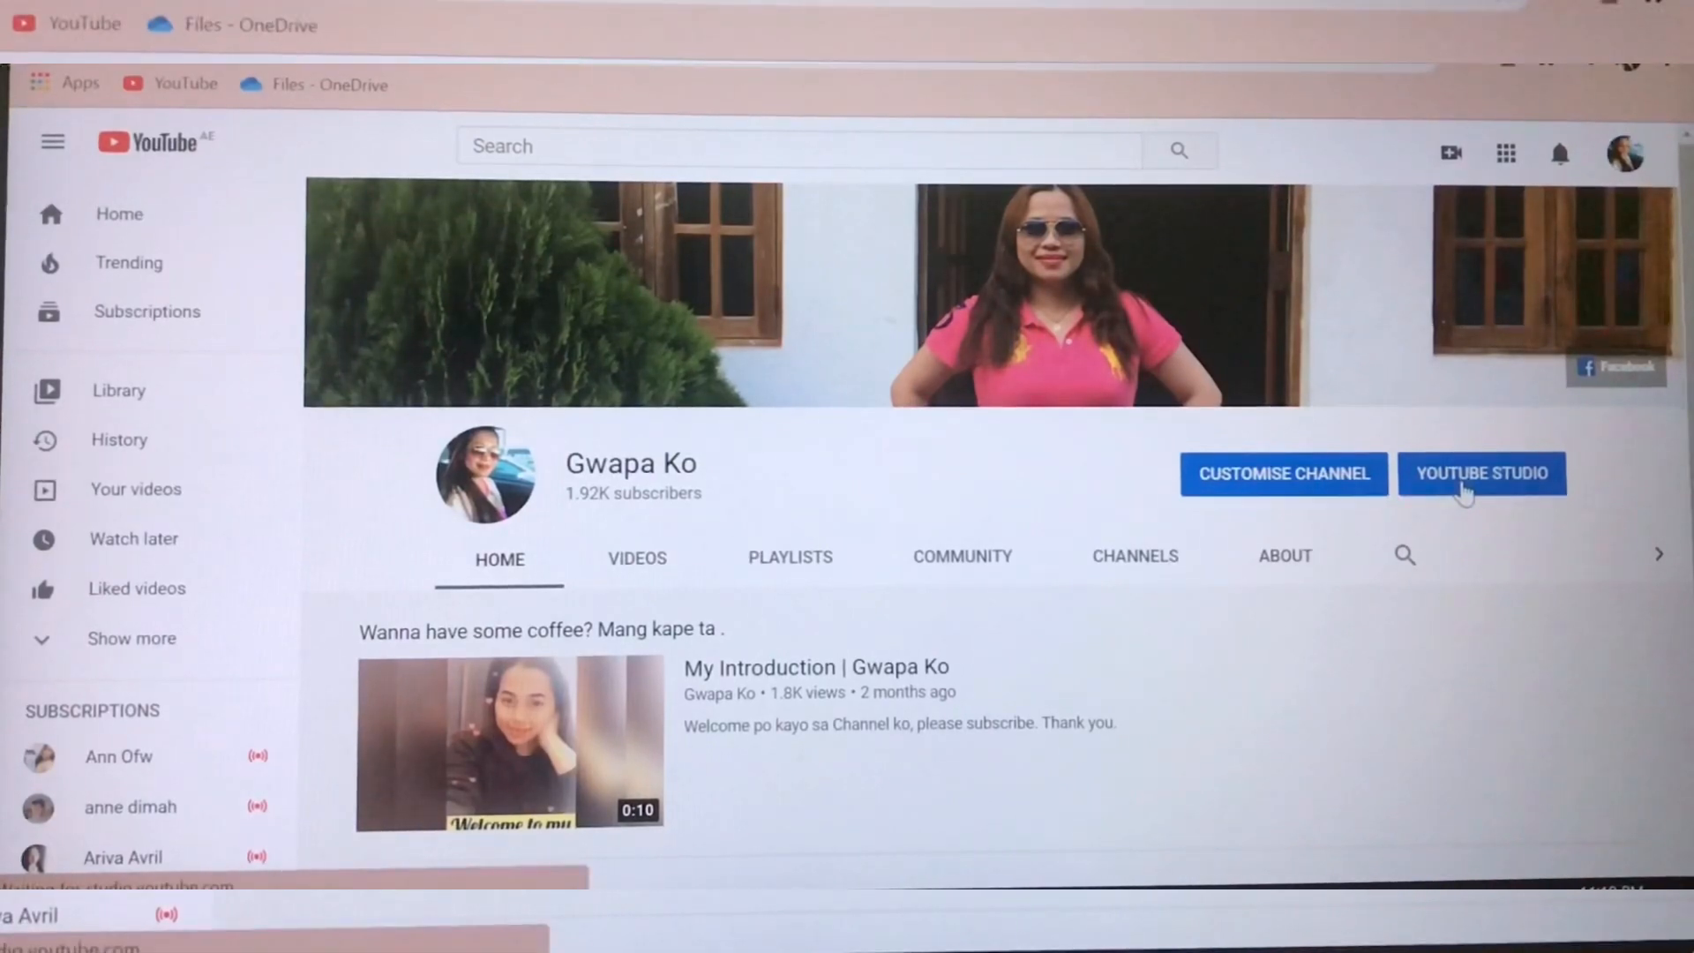
left_click(1482, 473)
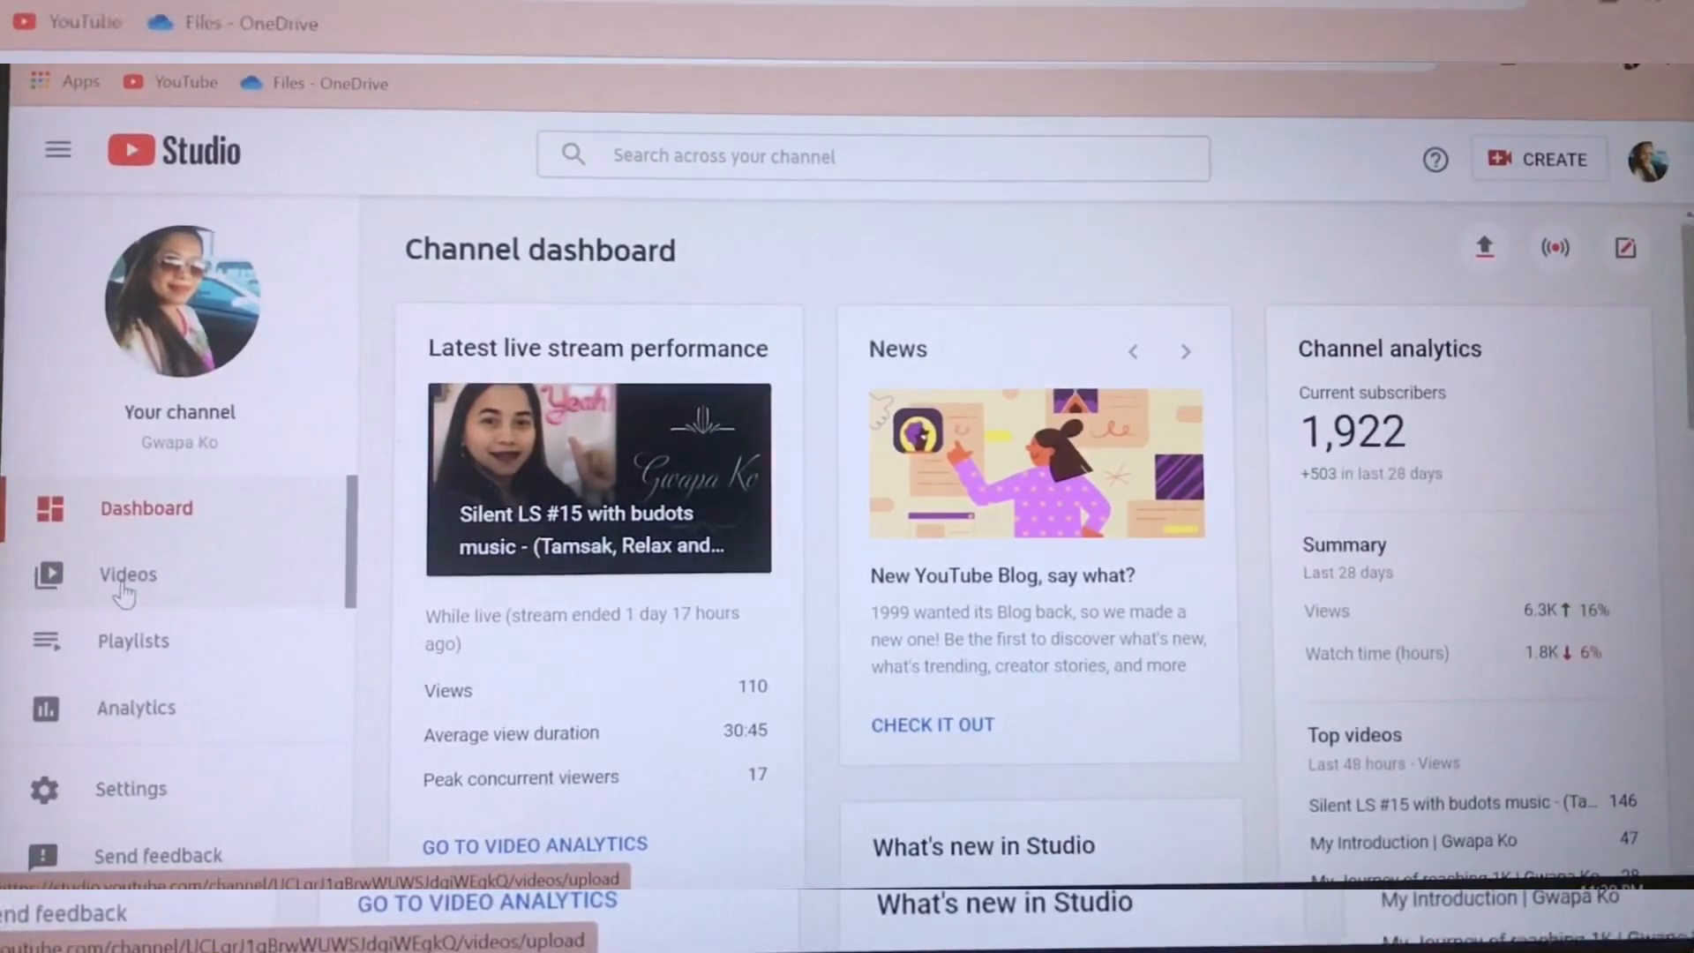
- Open the Videos section and browse the Uploads list to the end
left_click(127, 574)
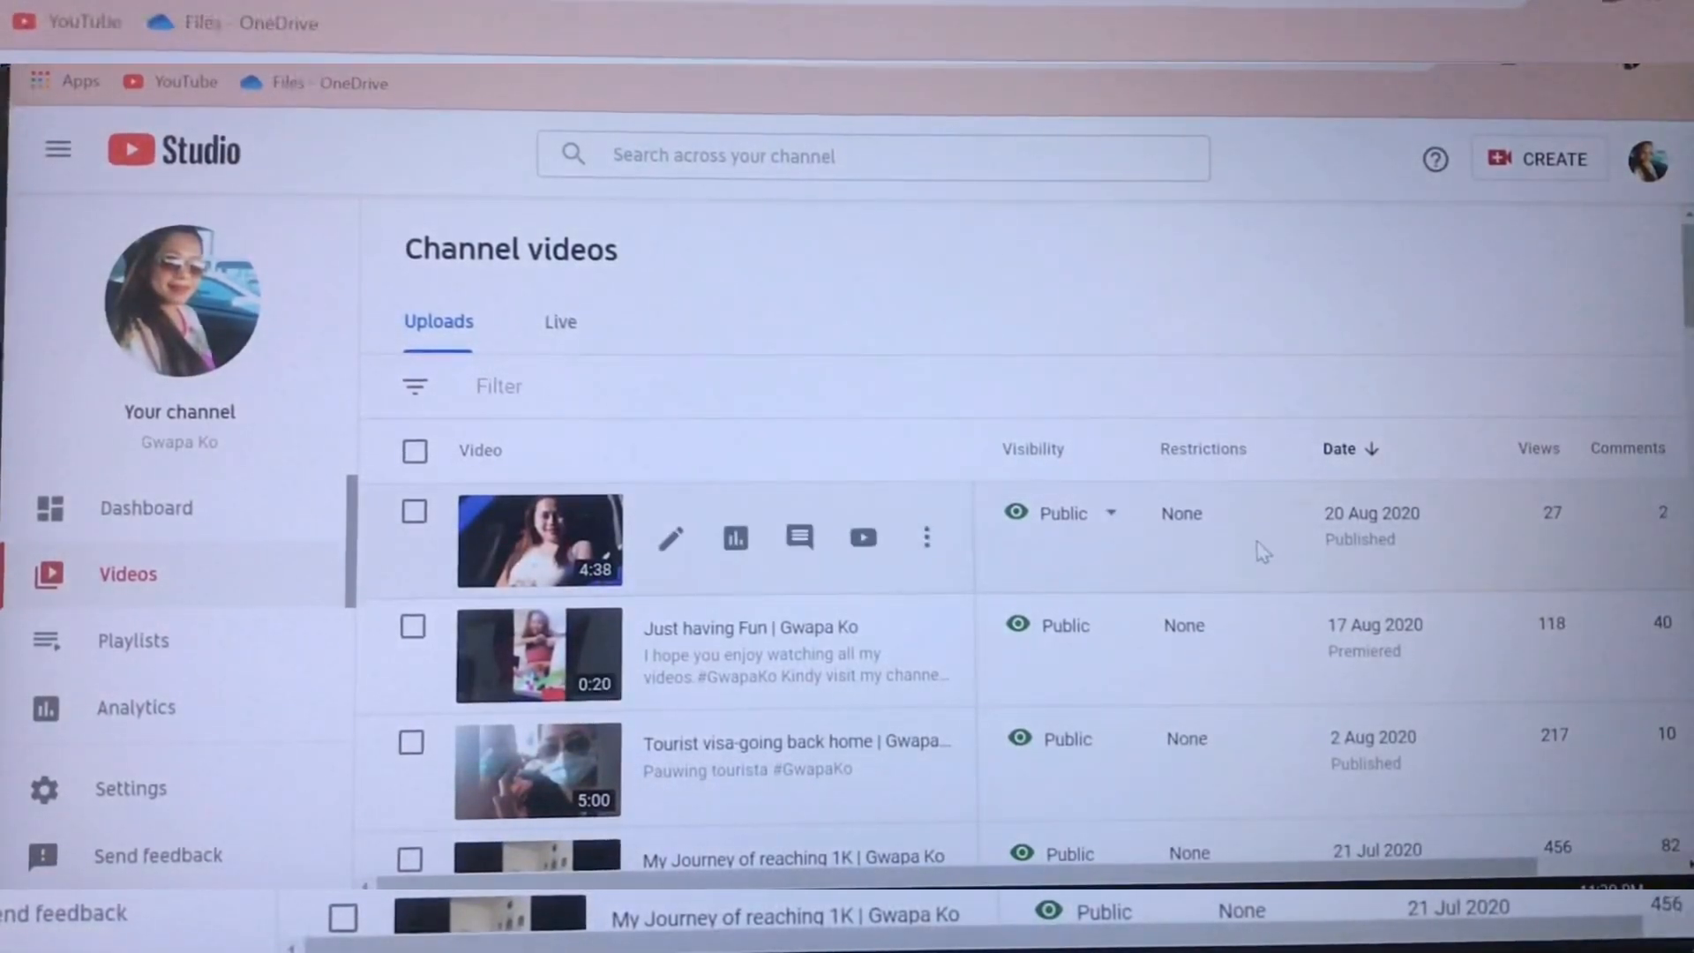
scroll("down", 3)
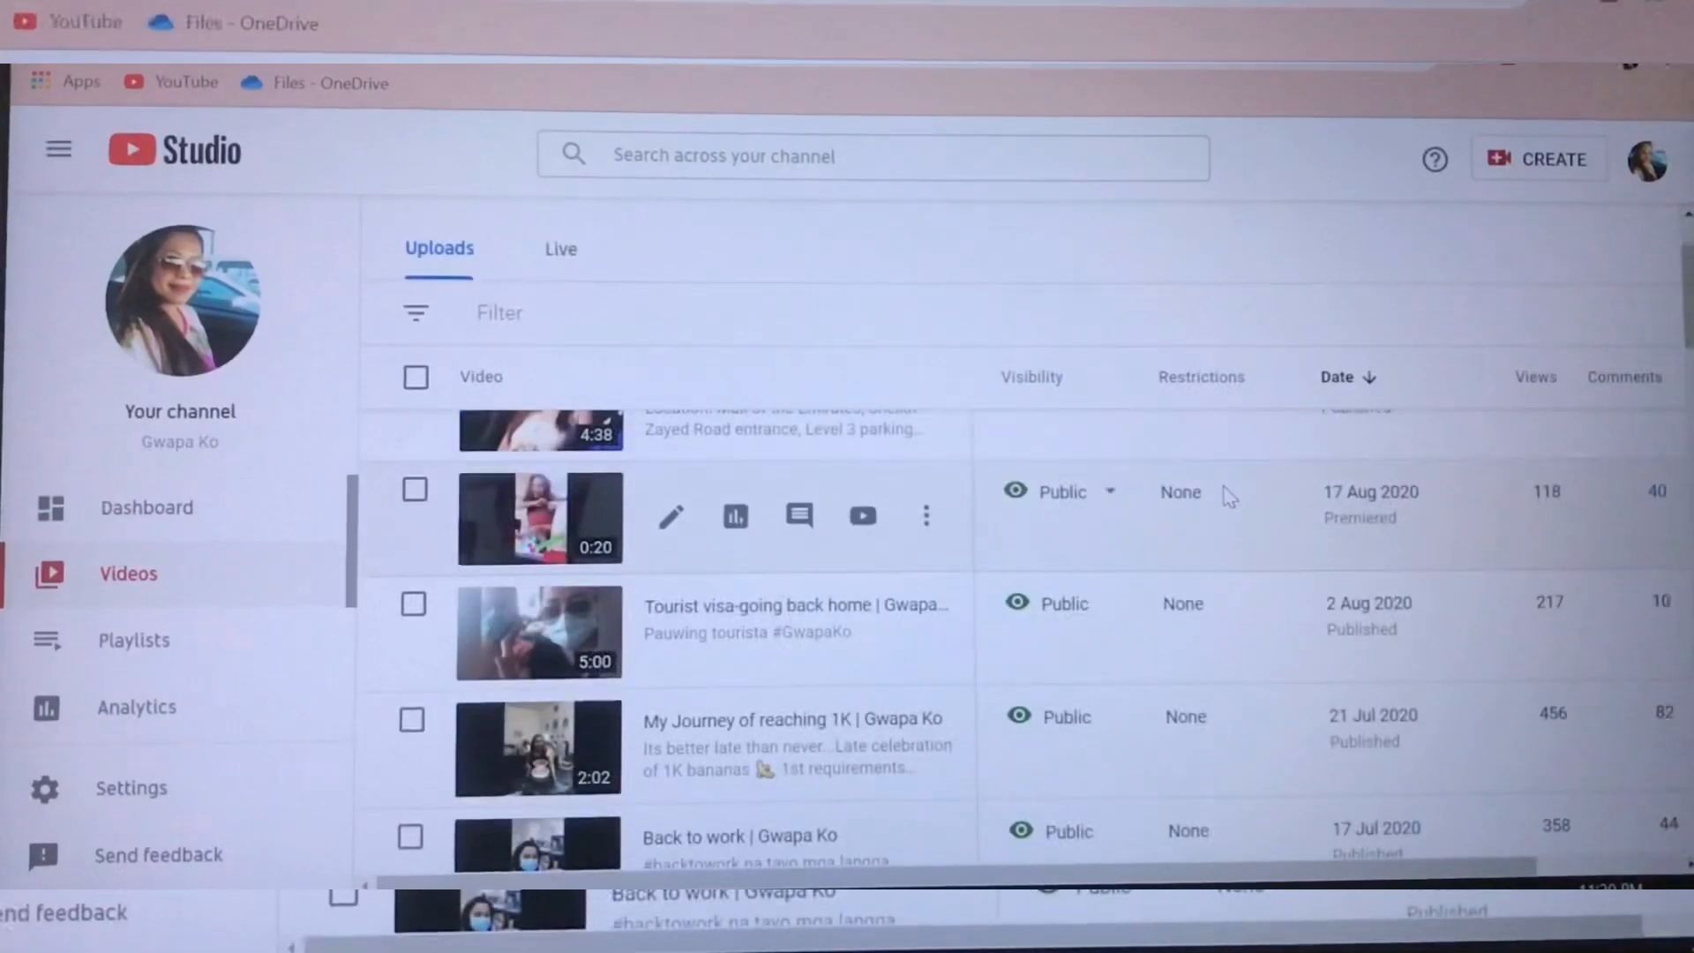
scroll("down", 3)
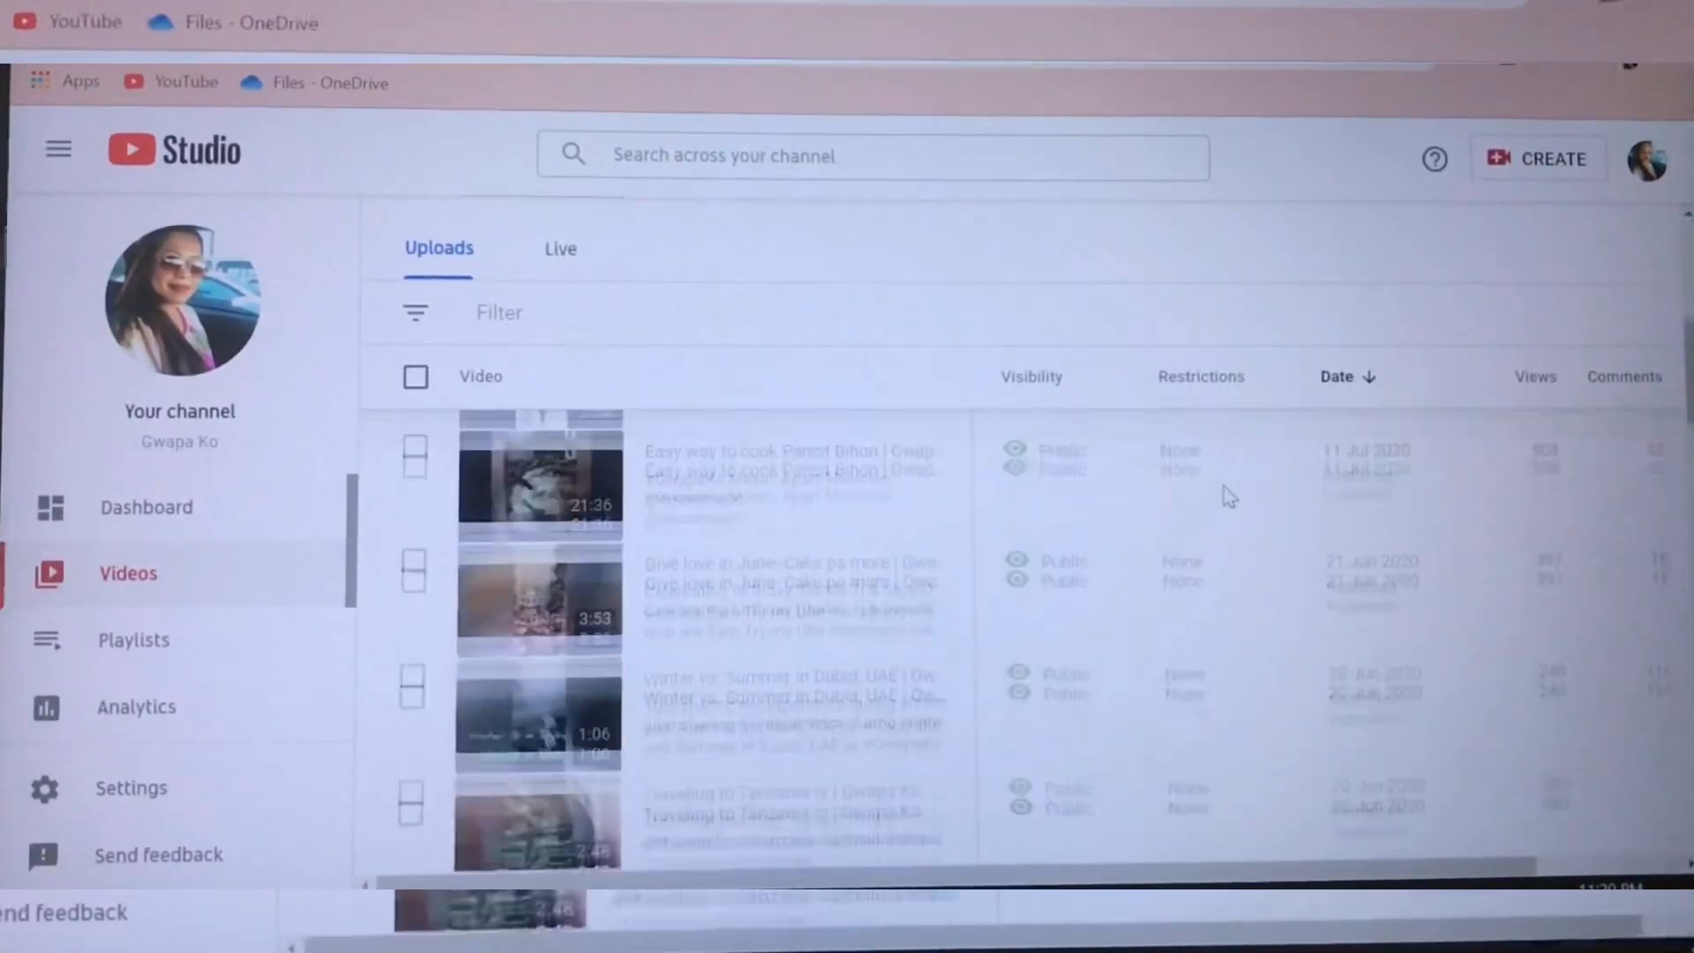
scroll("down", 3)
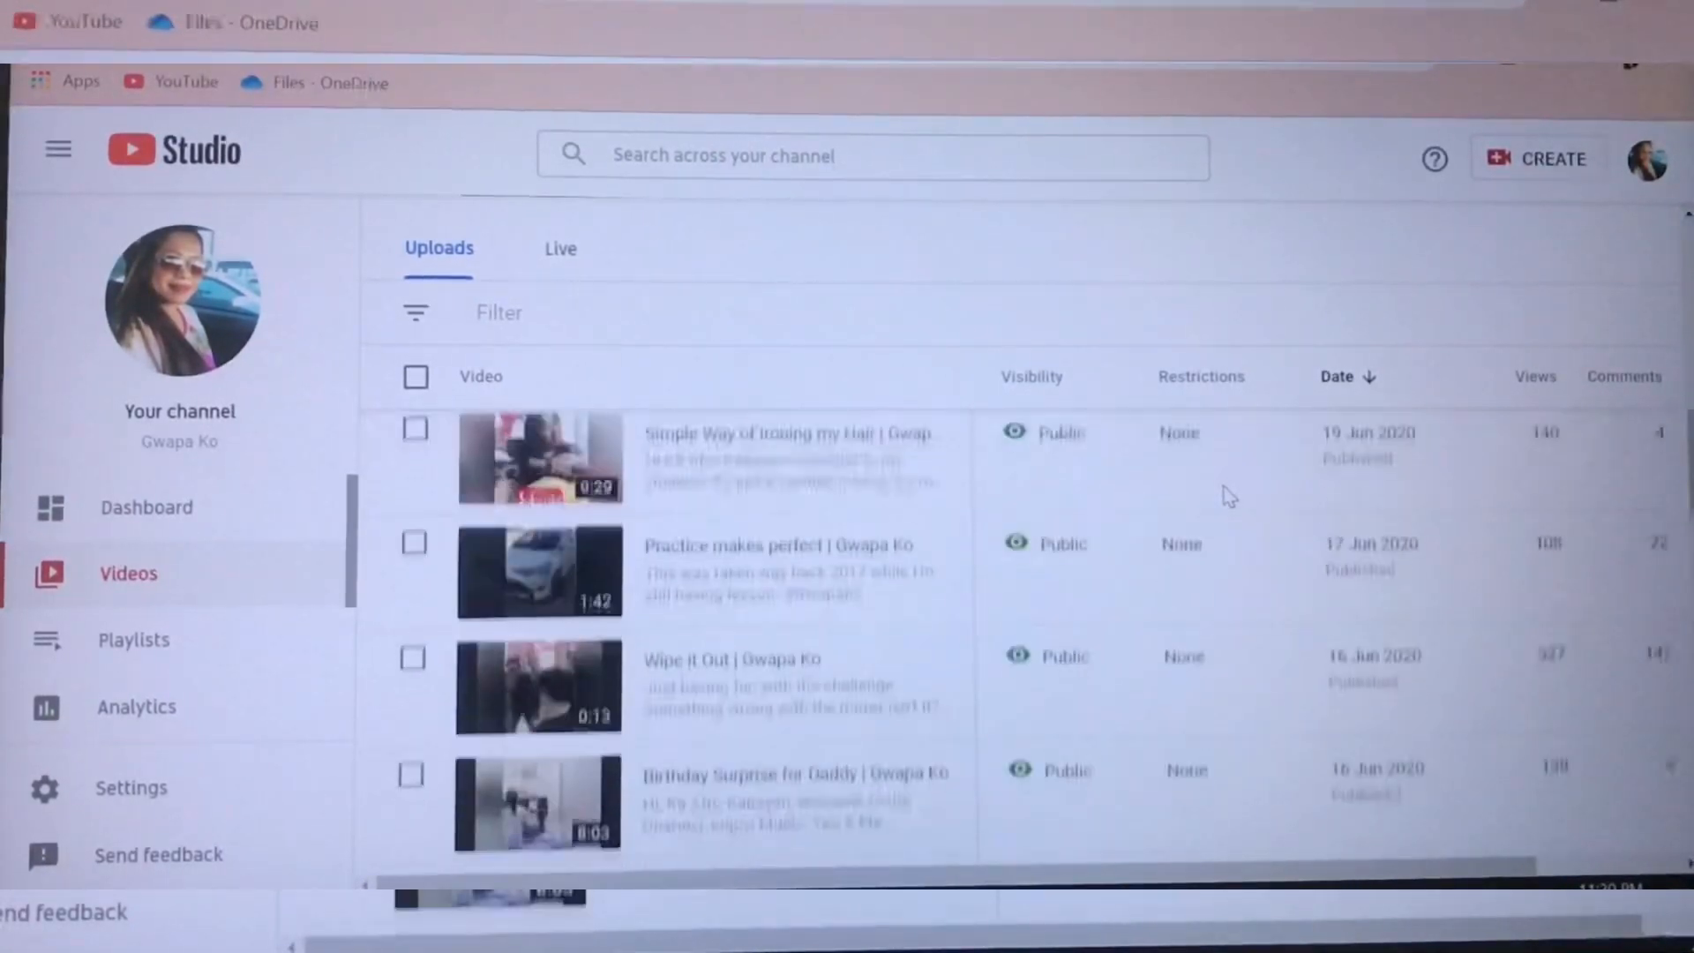
scroll("down", 3)
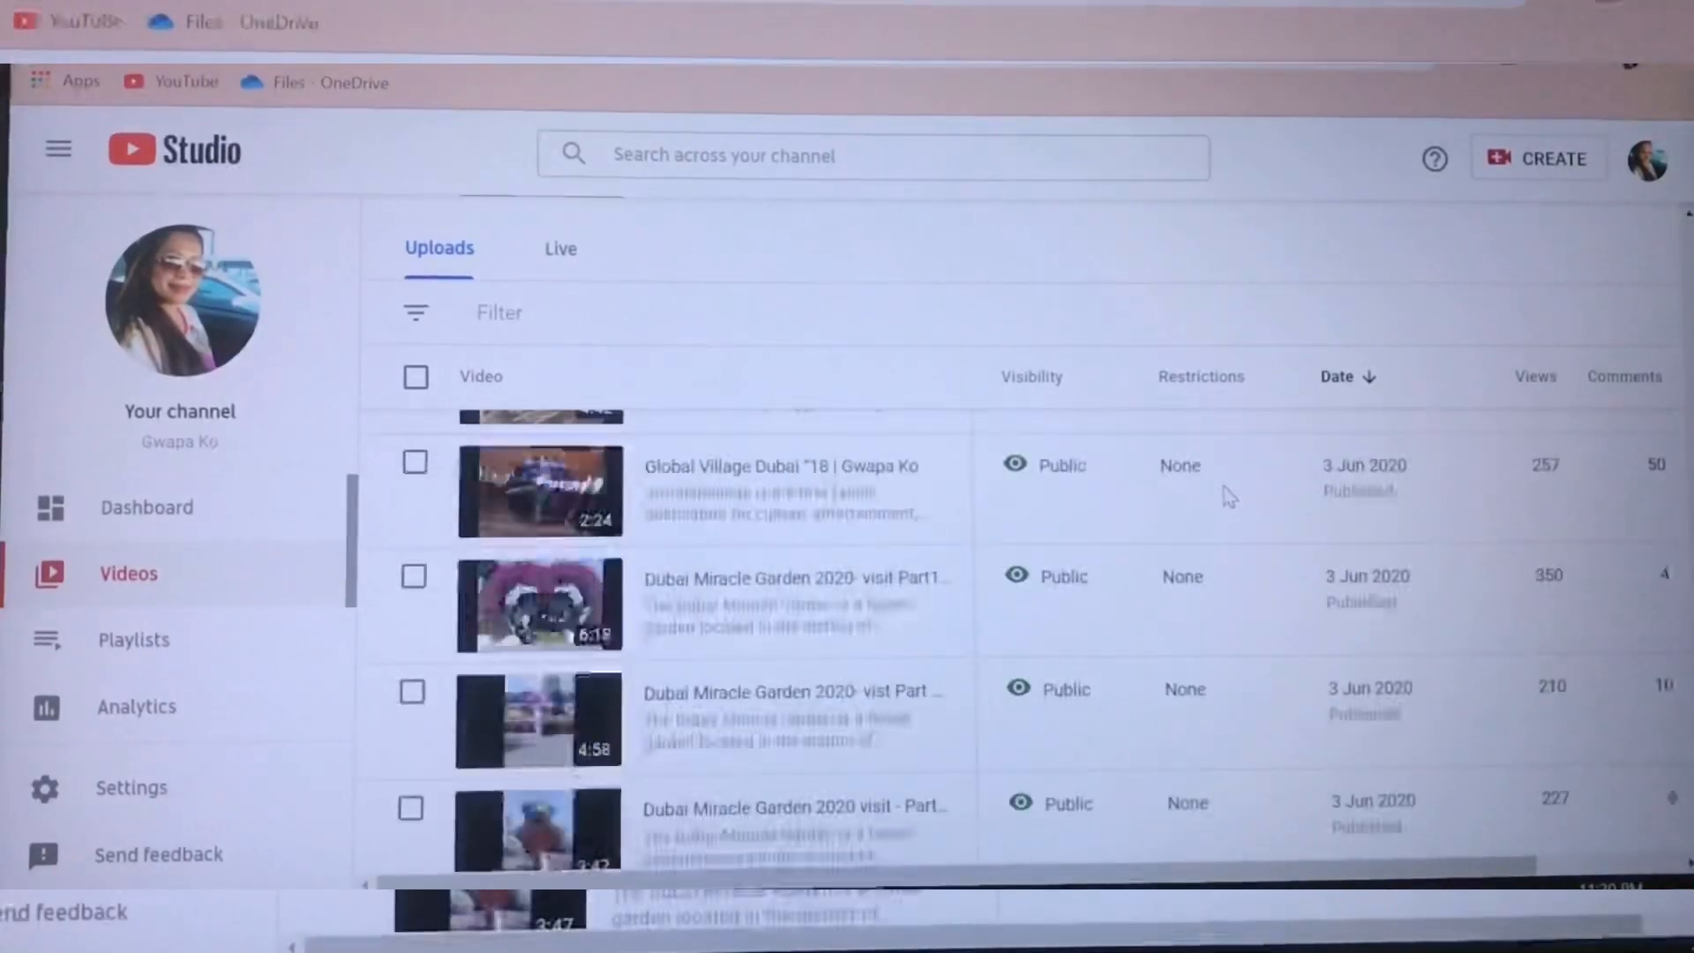
scroll("down", 3)
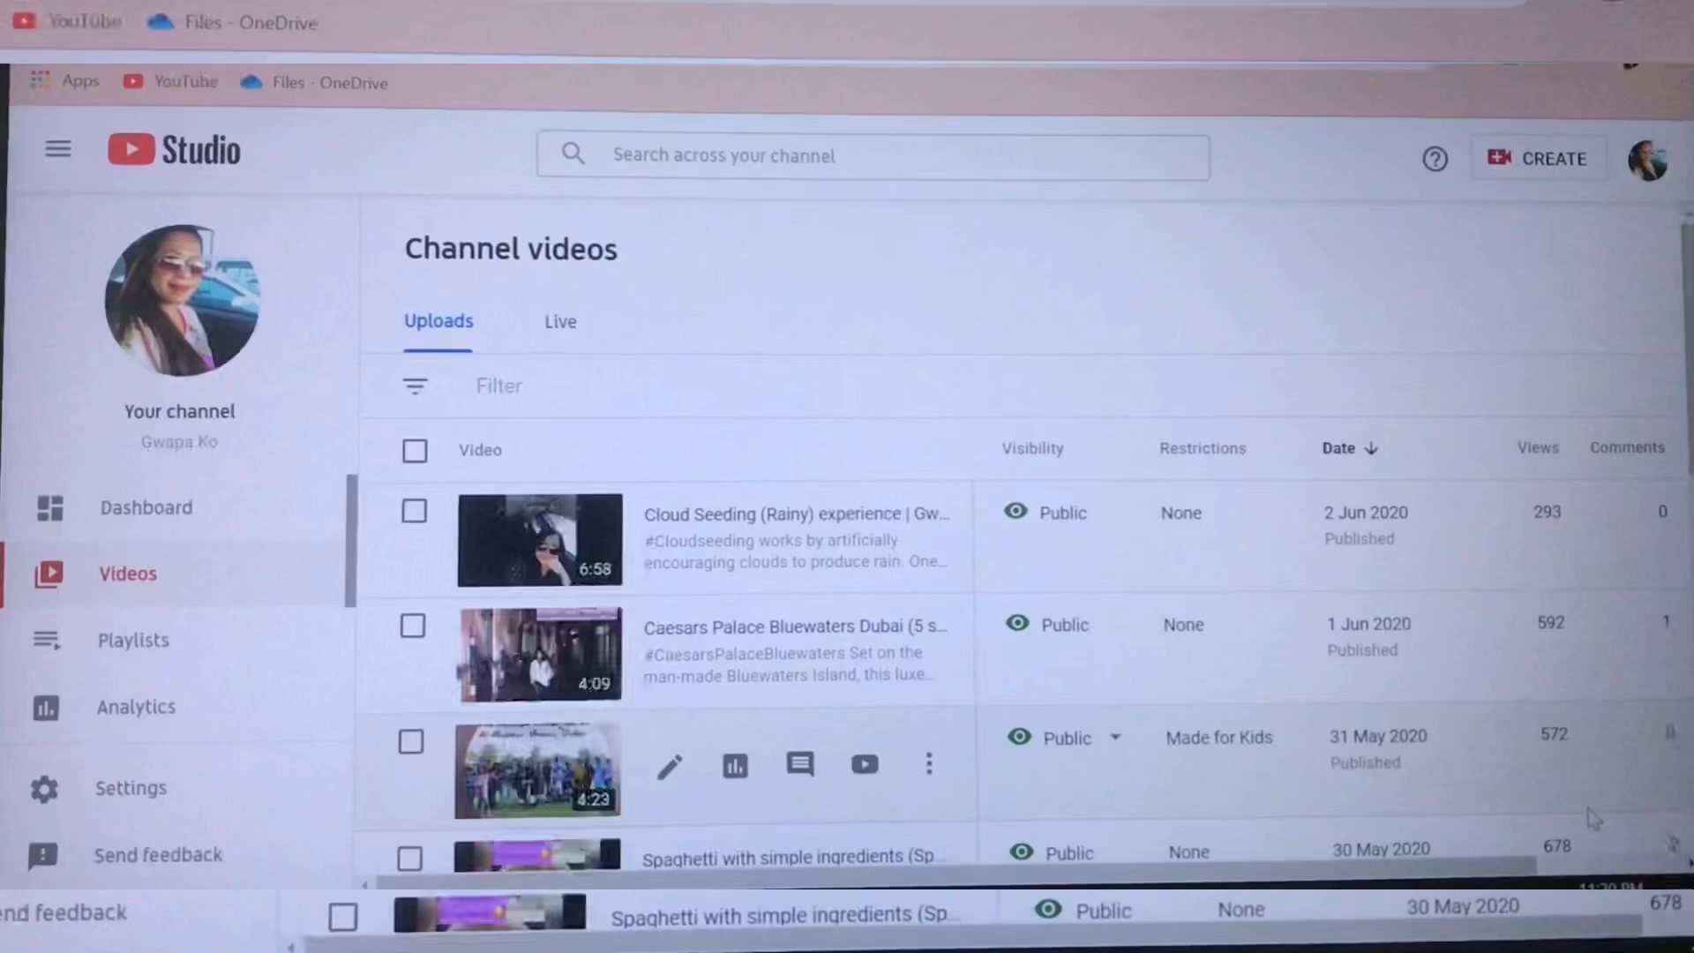
scroll("down", 3)
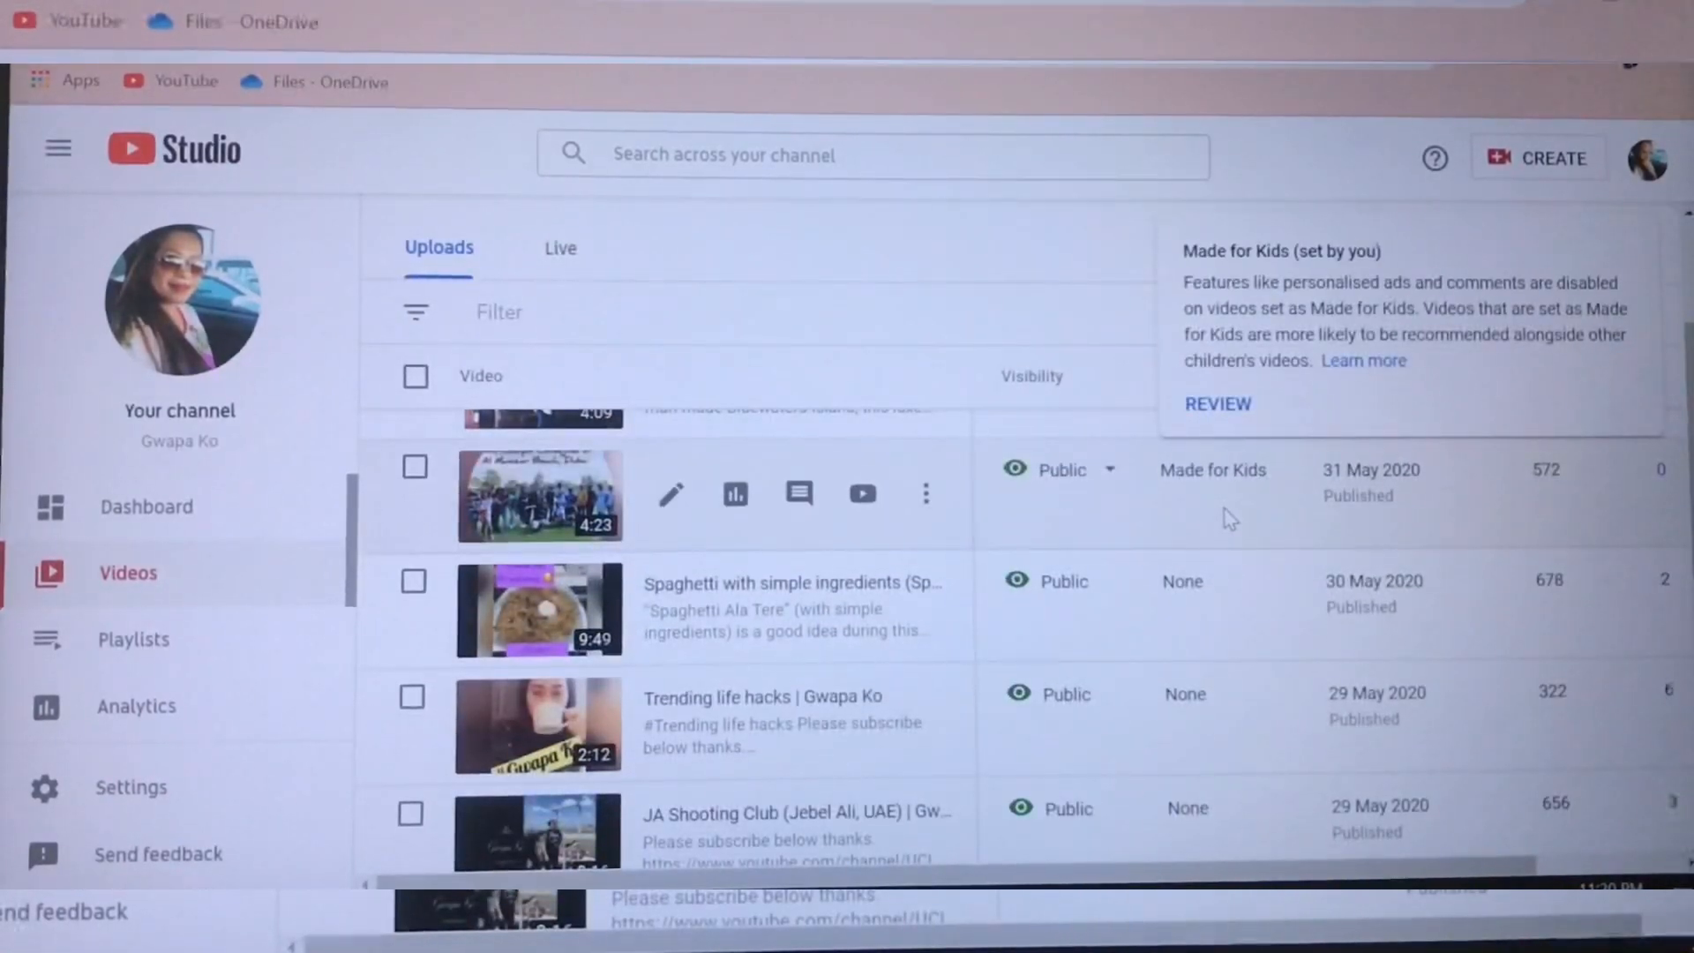
scroll("down", 3)
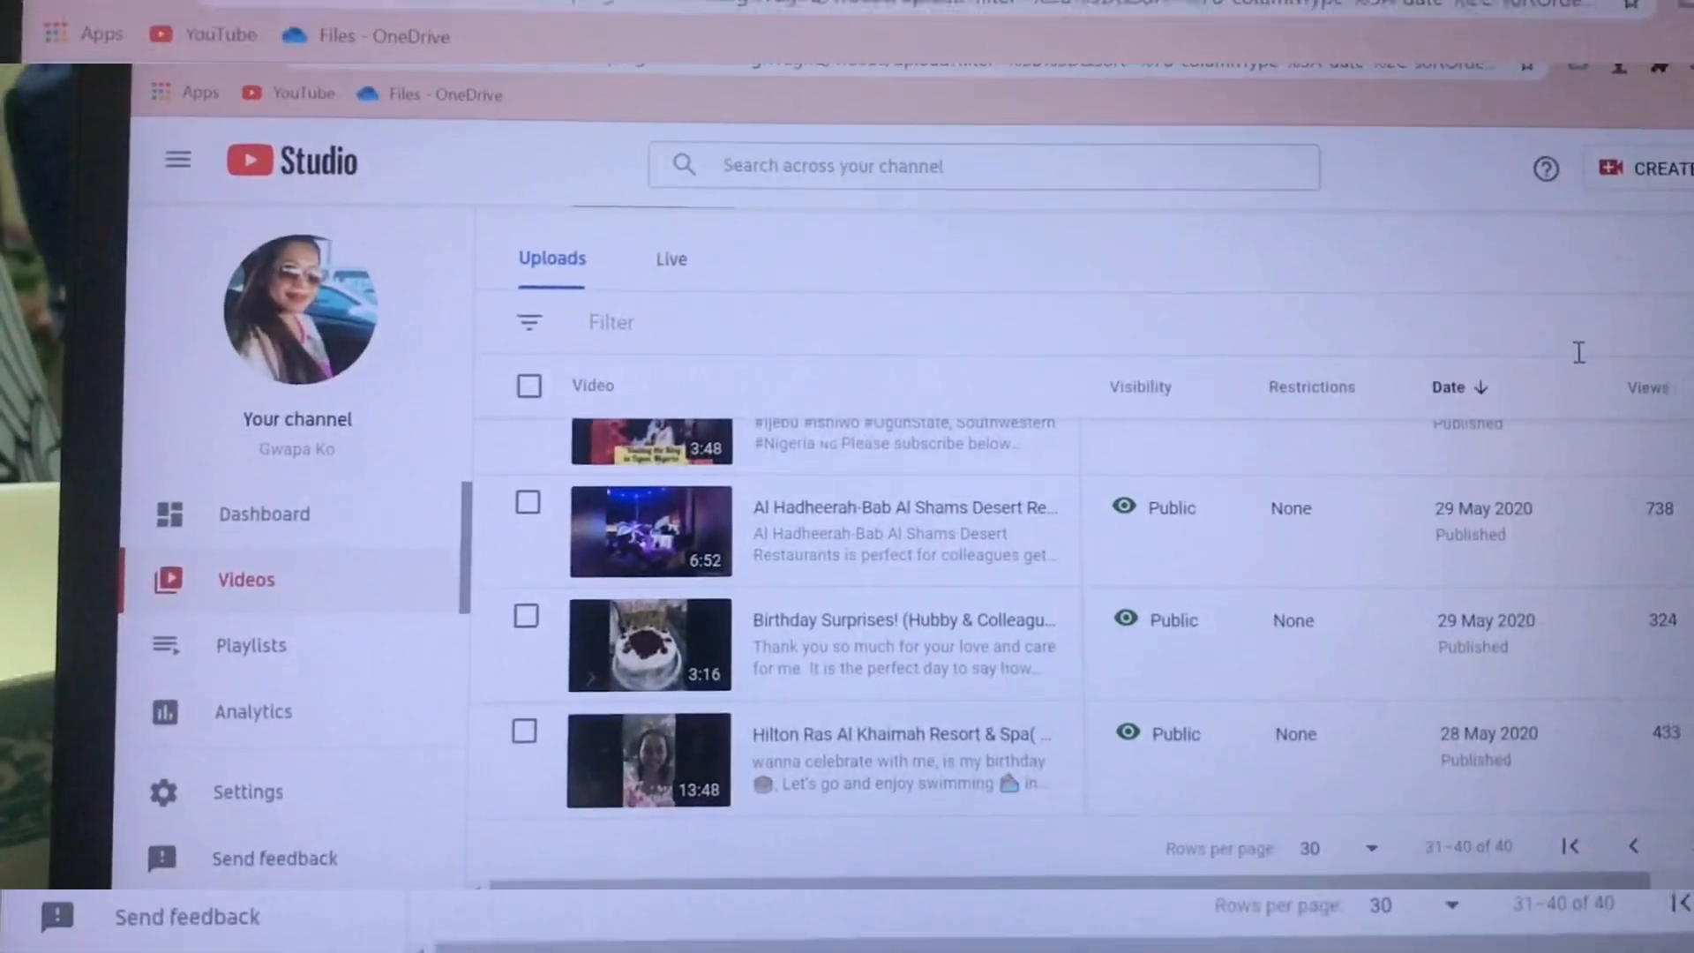
scroll("down", 3)
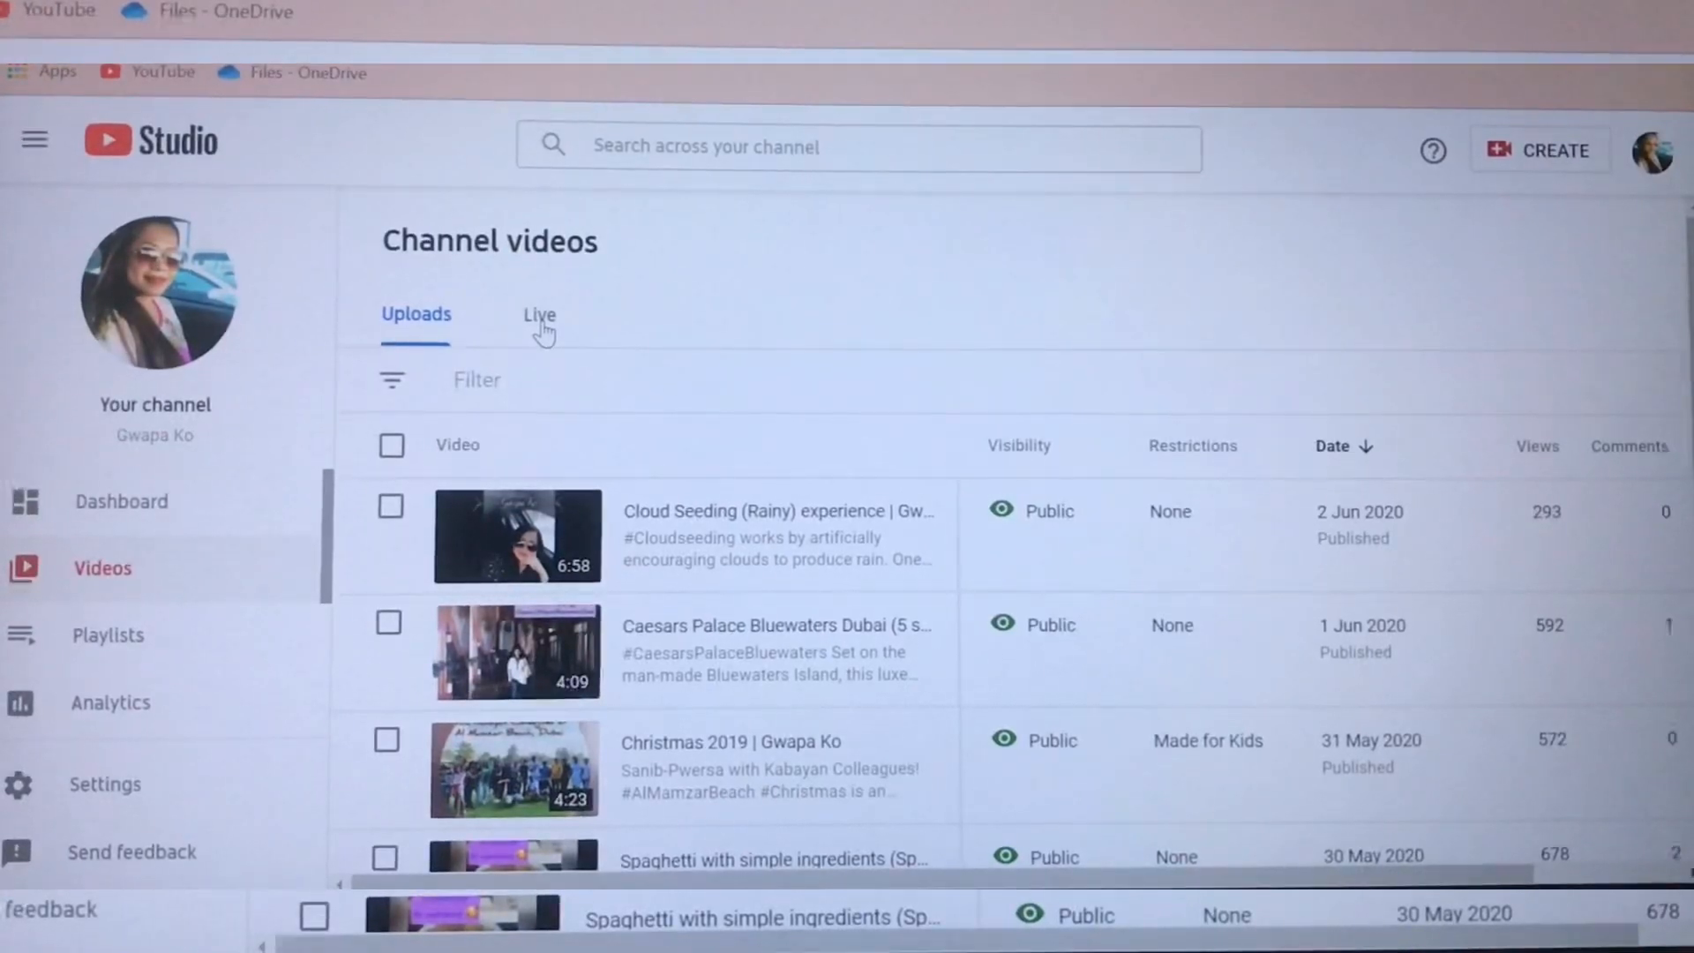
- Open the Live tab and browse the replays, checking the 20 Aug 2020 copyright claim
left_click(539, 315)
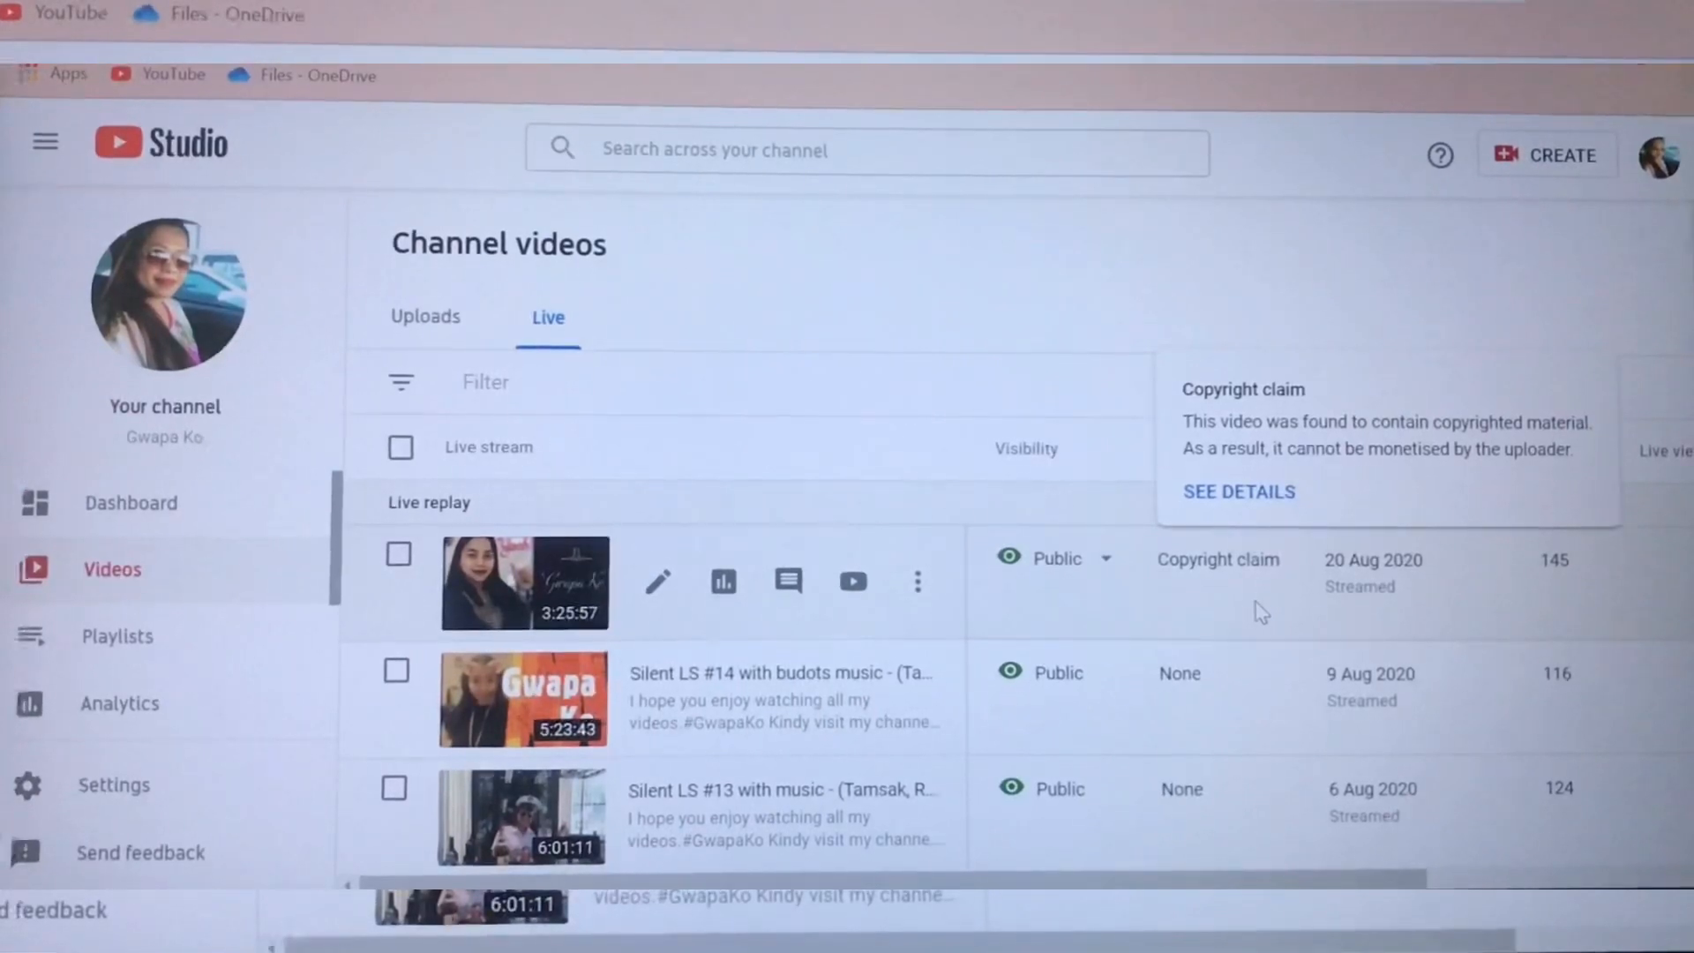
scroll("down", 3)
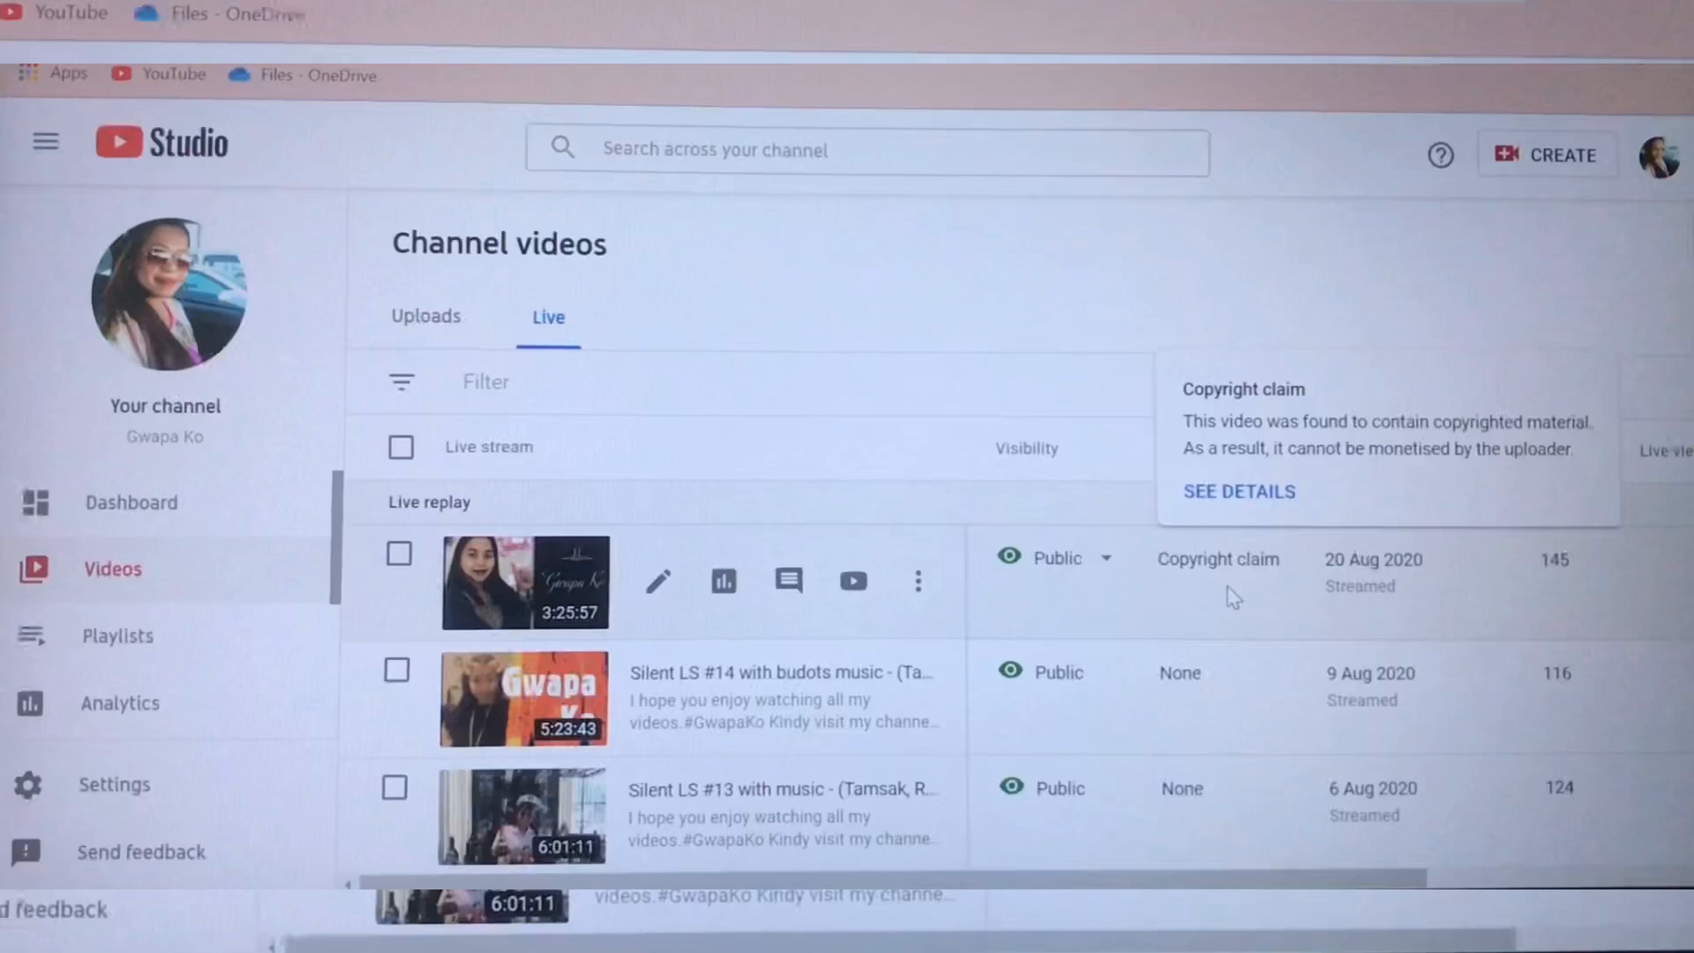
scroll("down", 3)
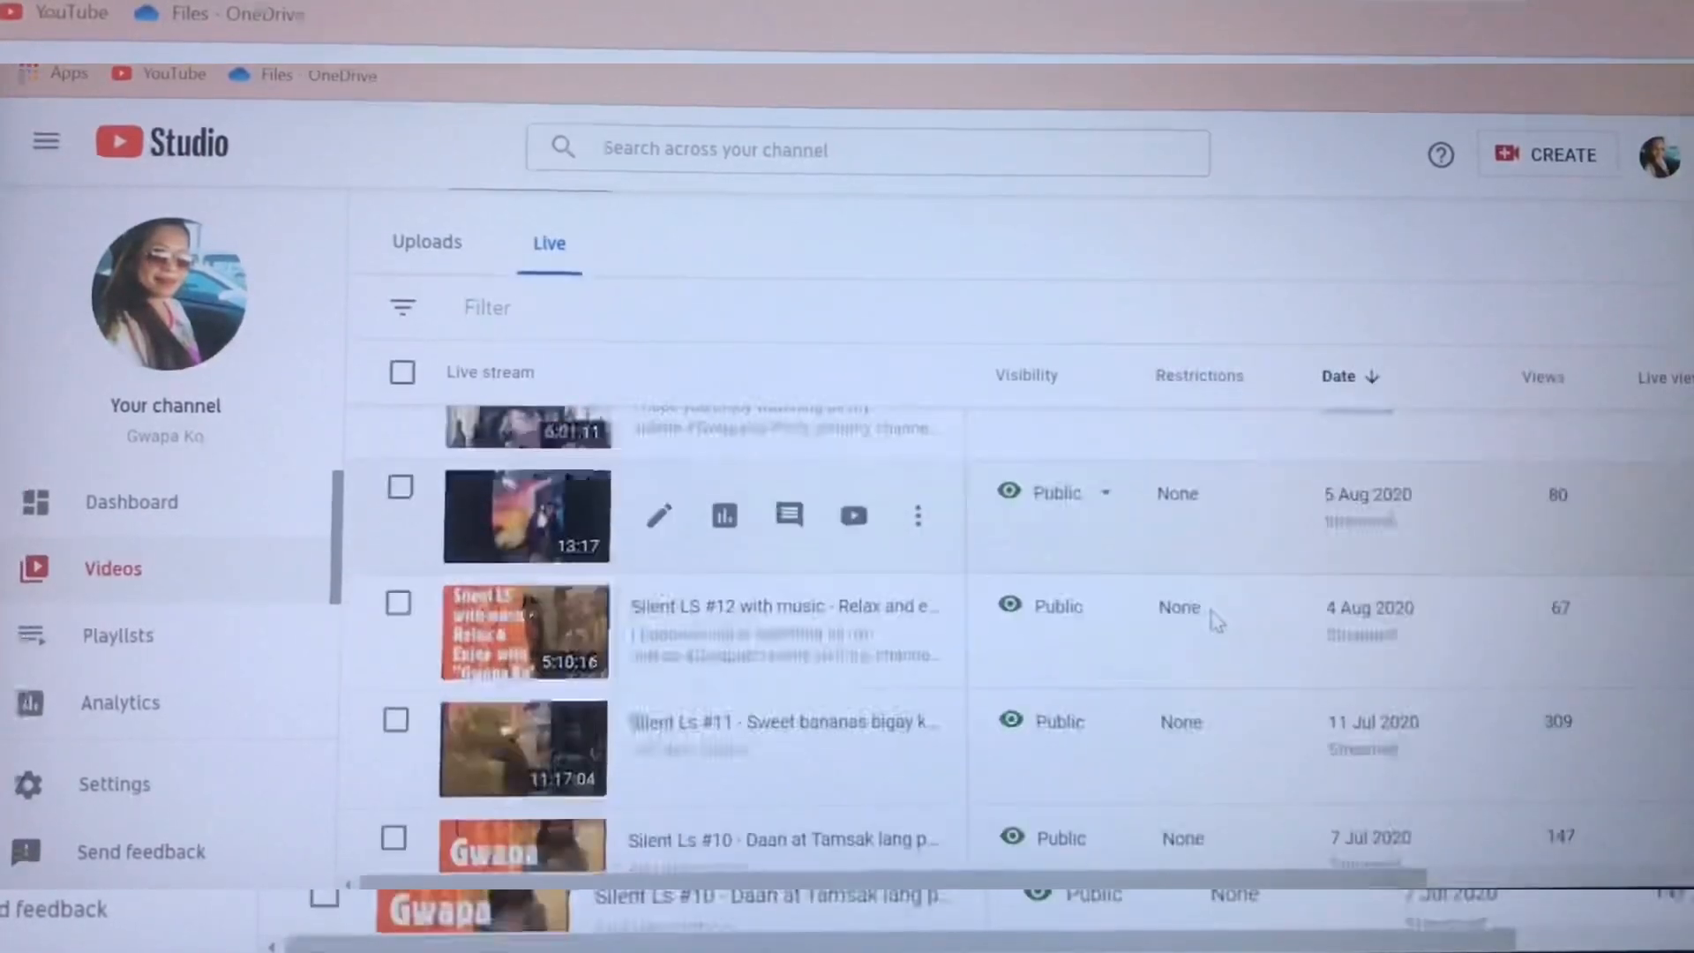
scroll("down", 3)
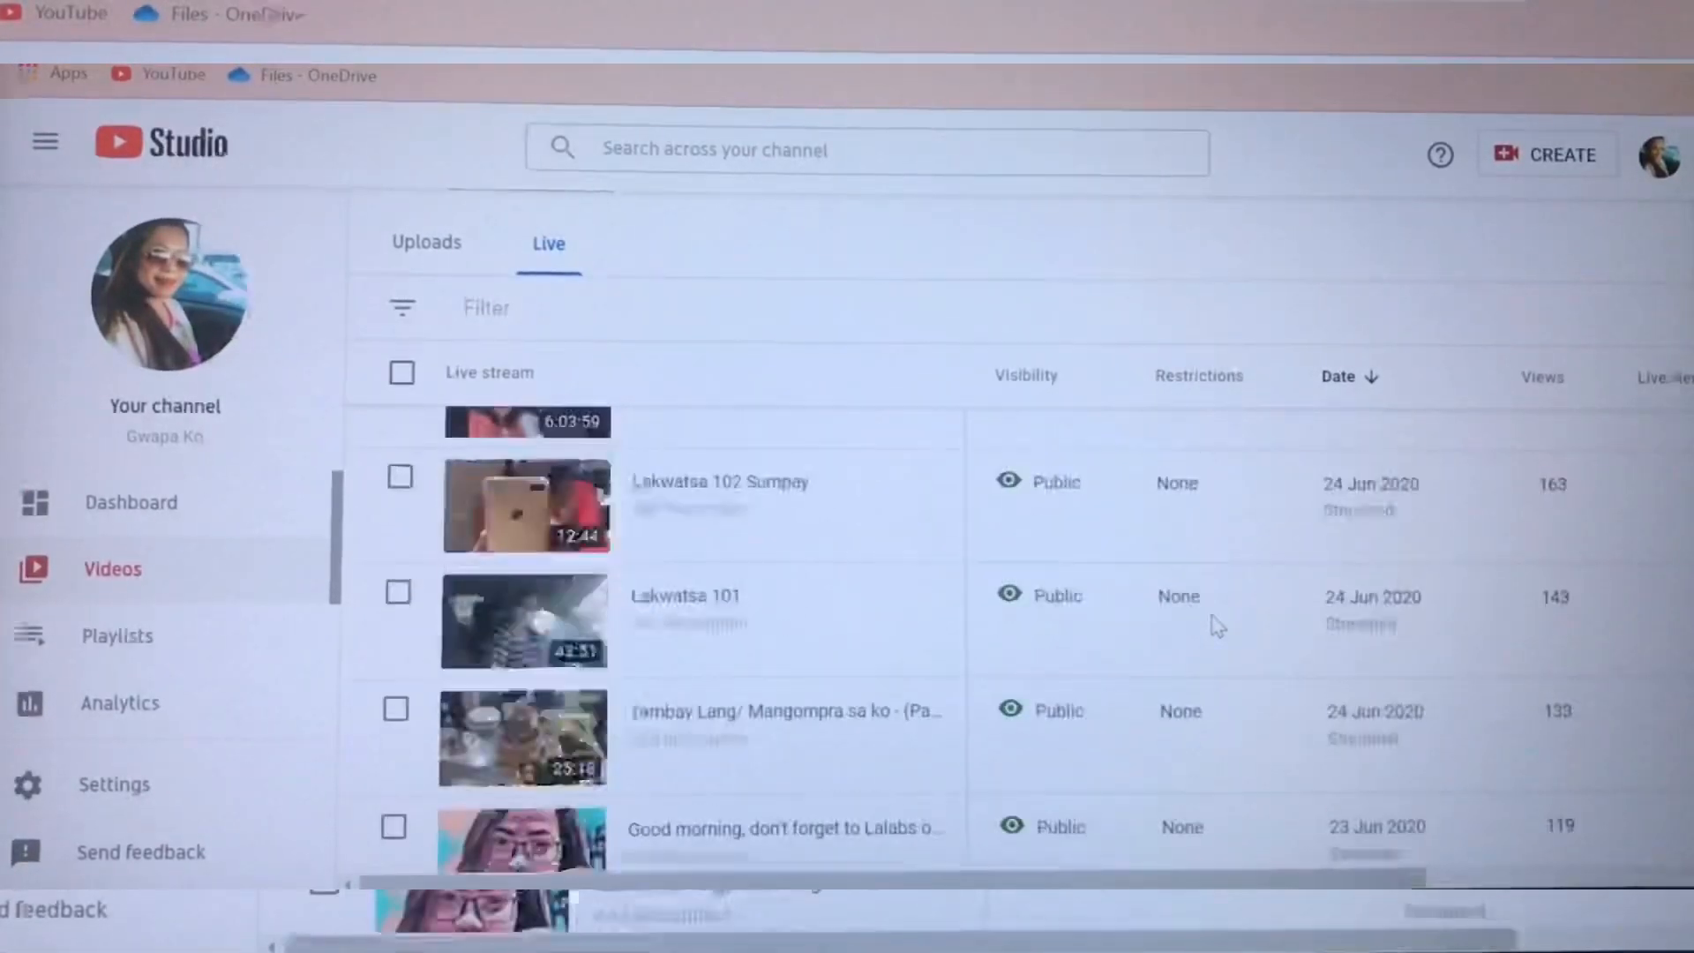
scroll("down", 3)
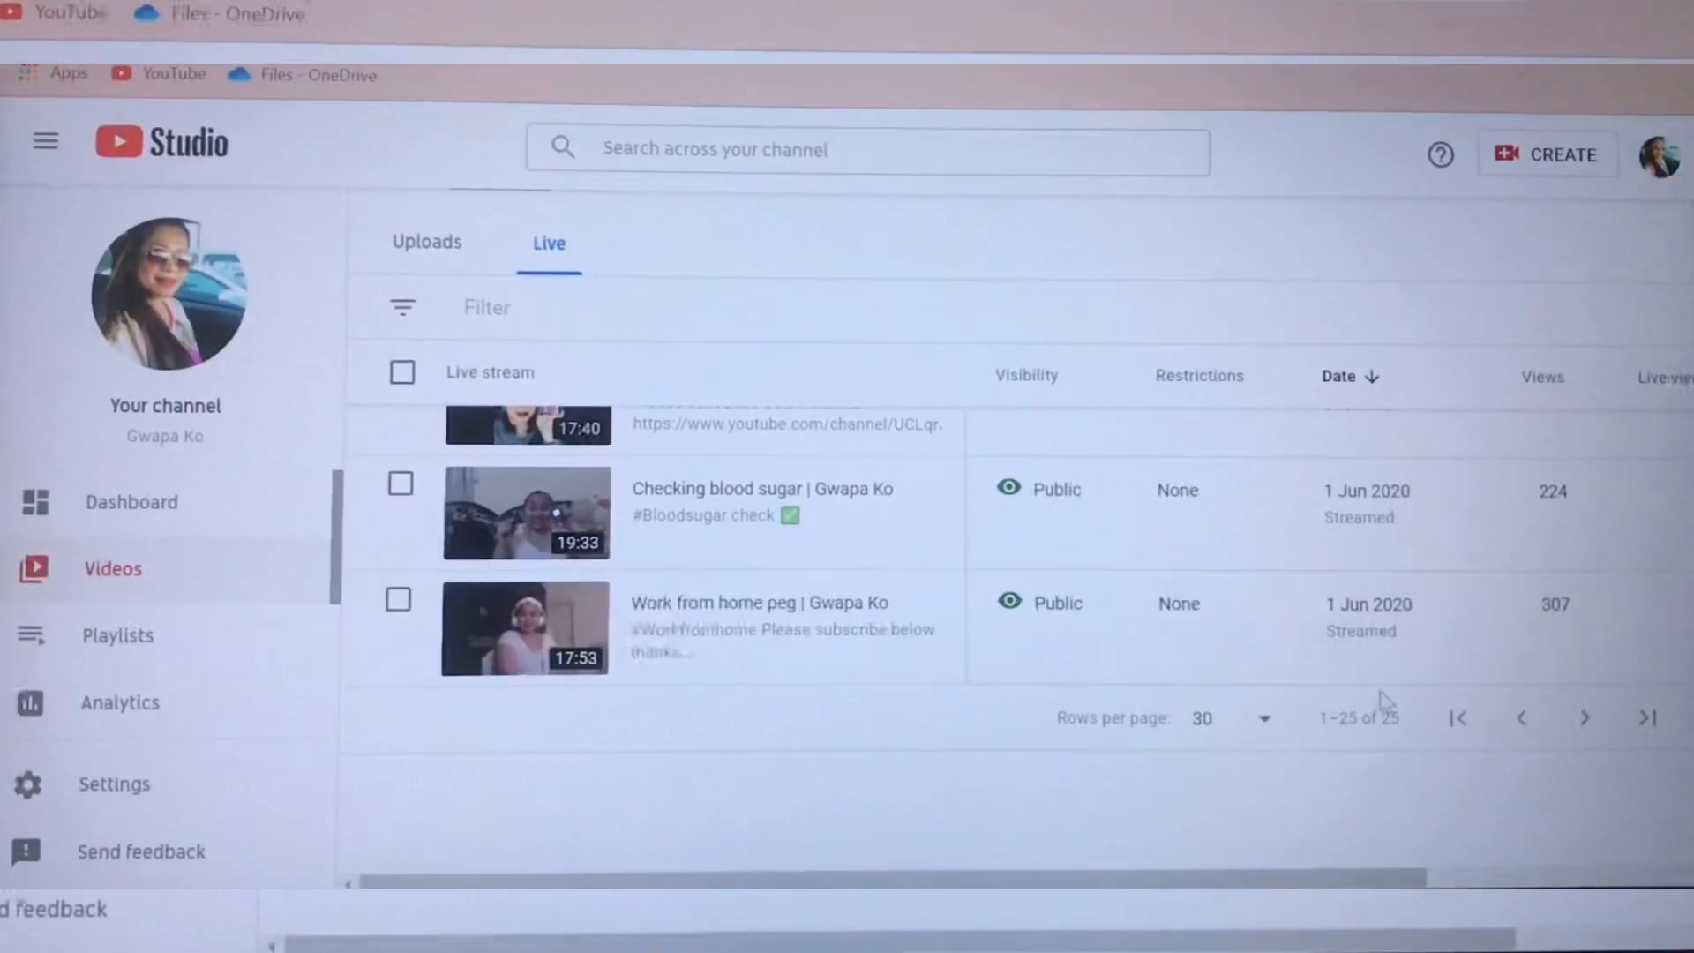
scroll("down", 3)
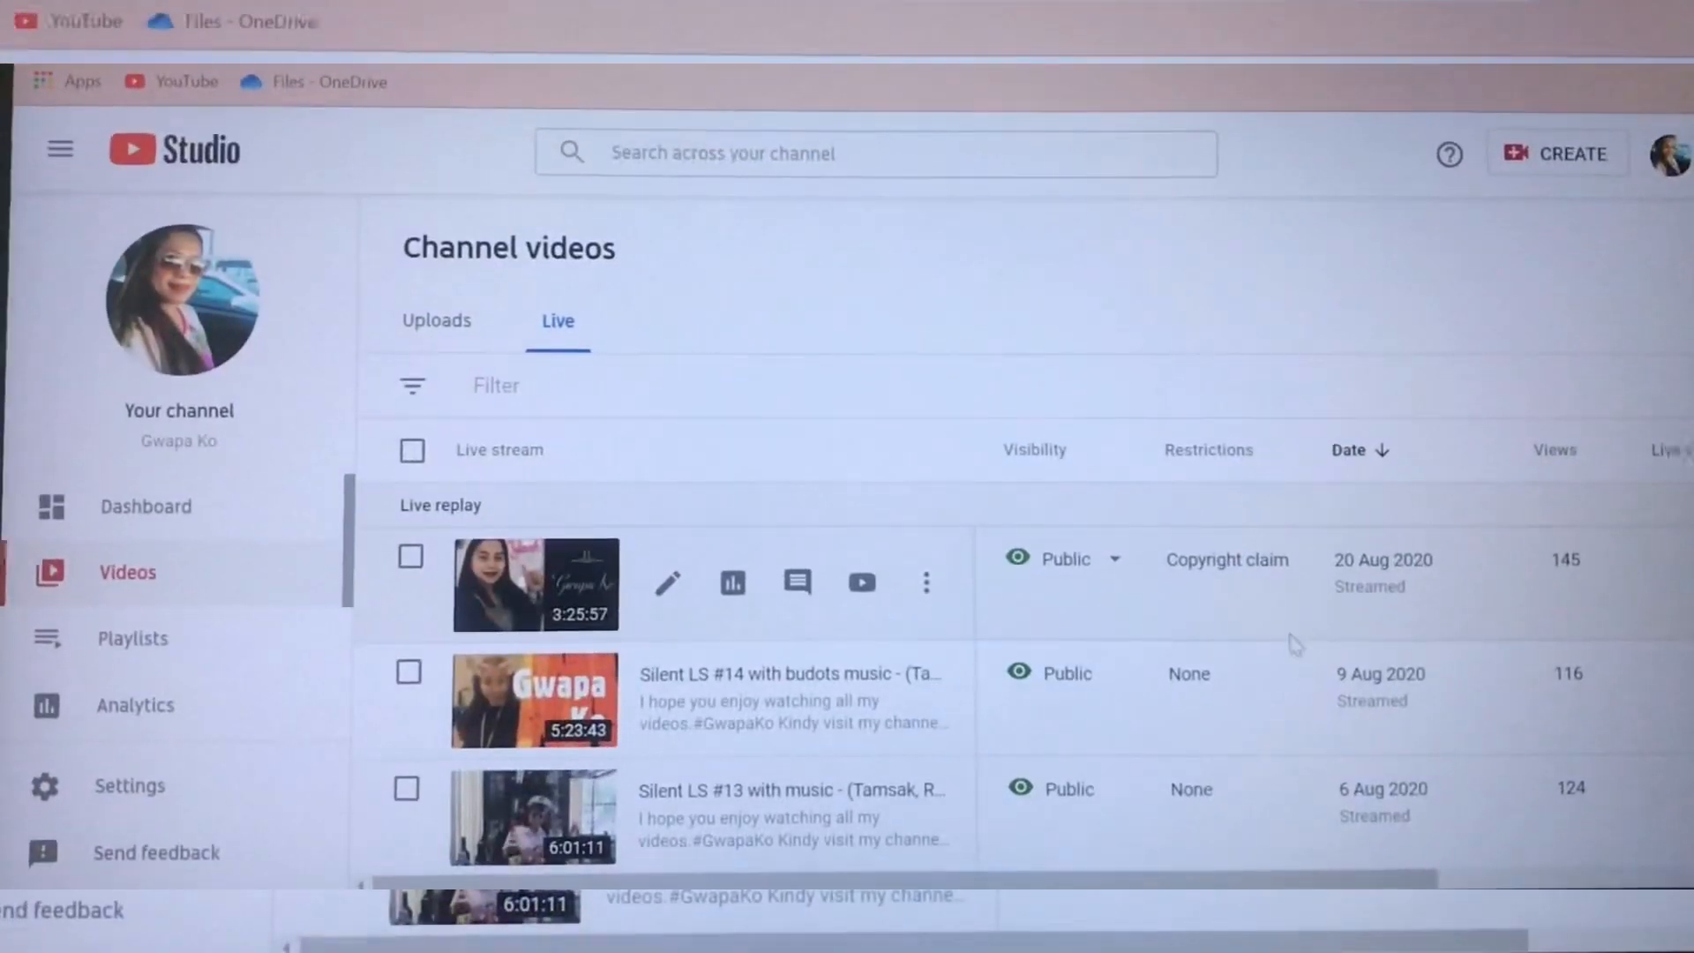
mouse_move(1226, 559)
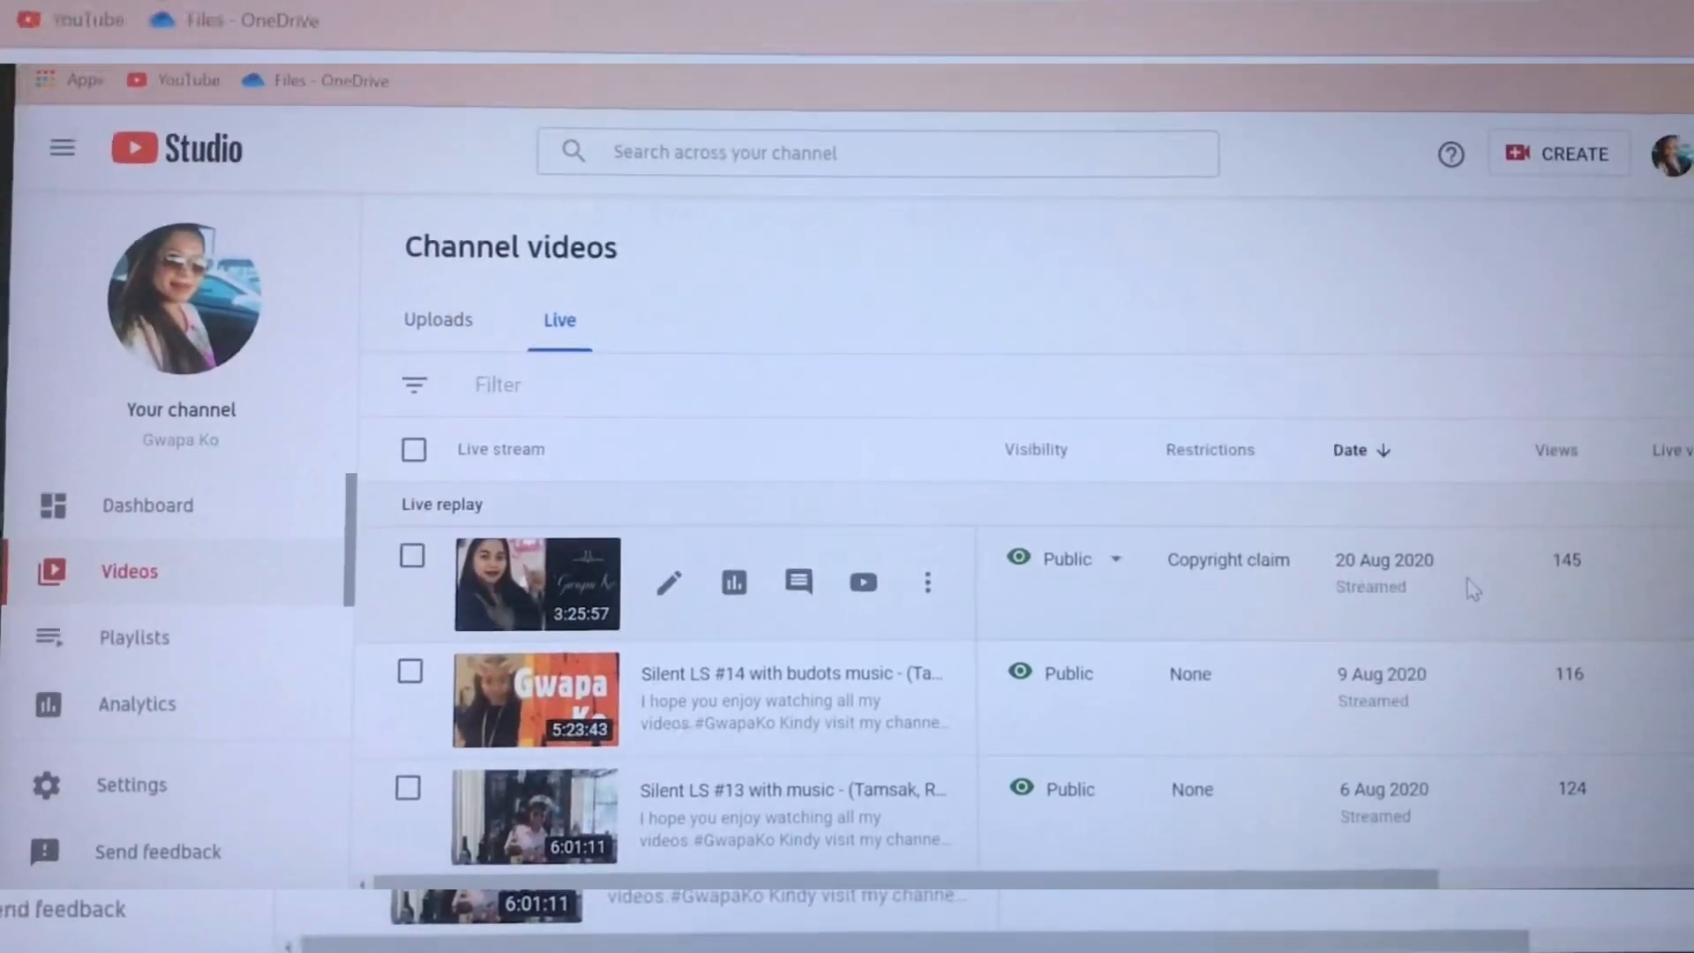
mouse_move(1228, 559)
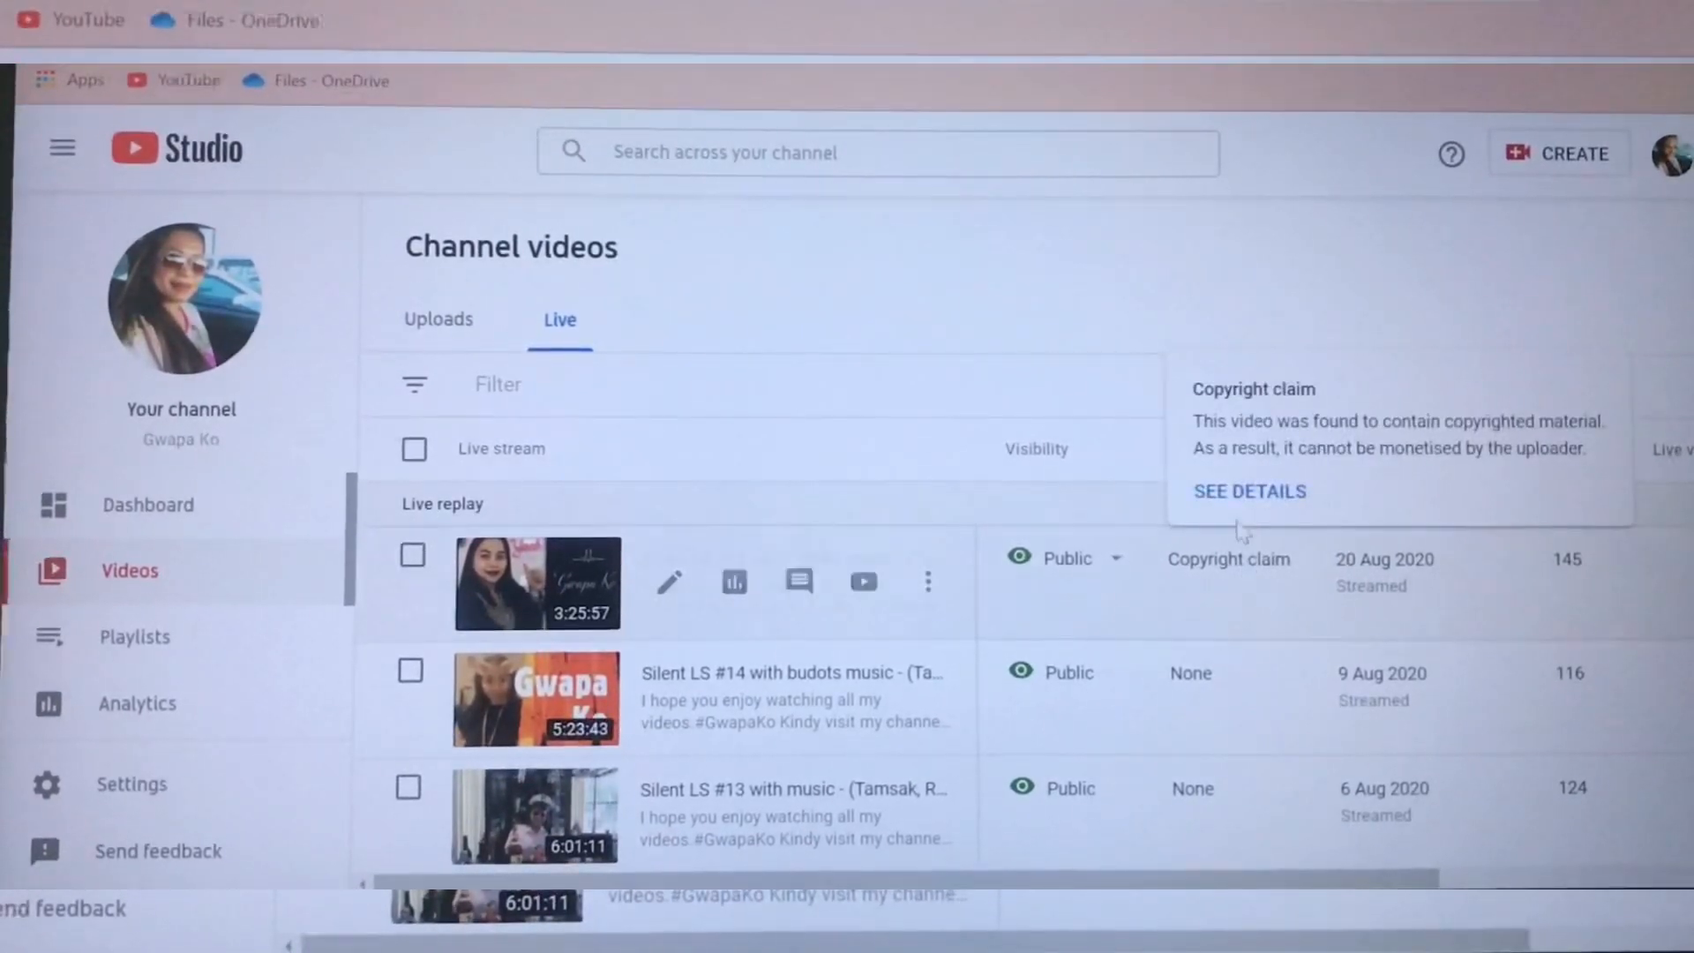
- Open SEE DETAILS on the Silent LS #15 copyright claim popup
left_click(1250, 490)
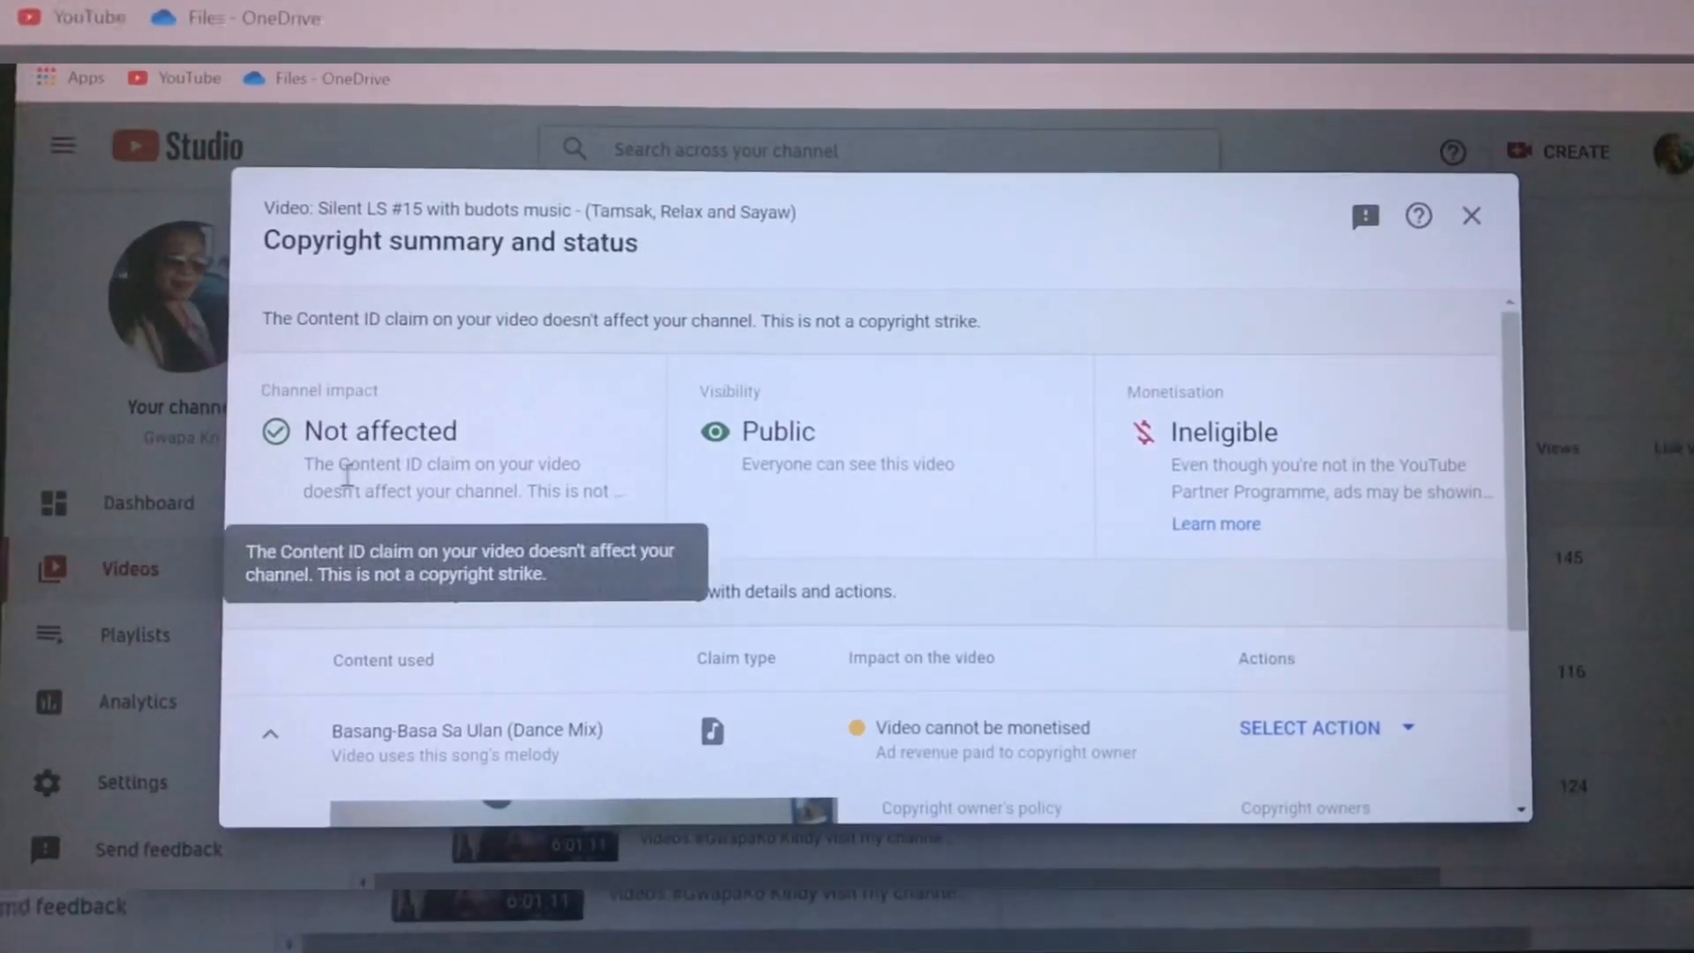
mouse_move(664, 476)
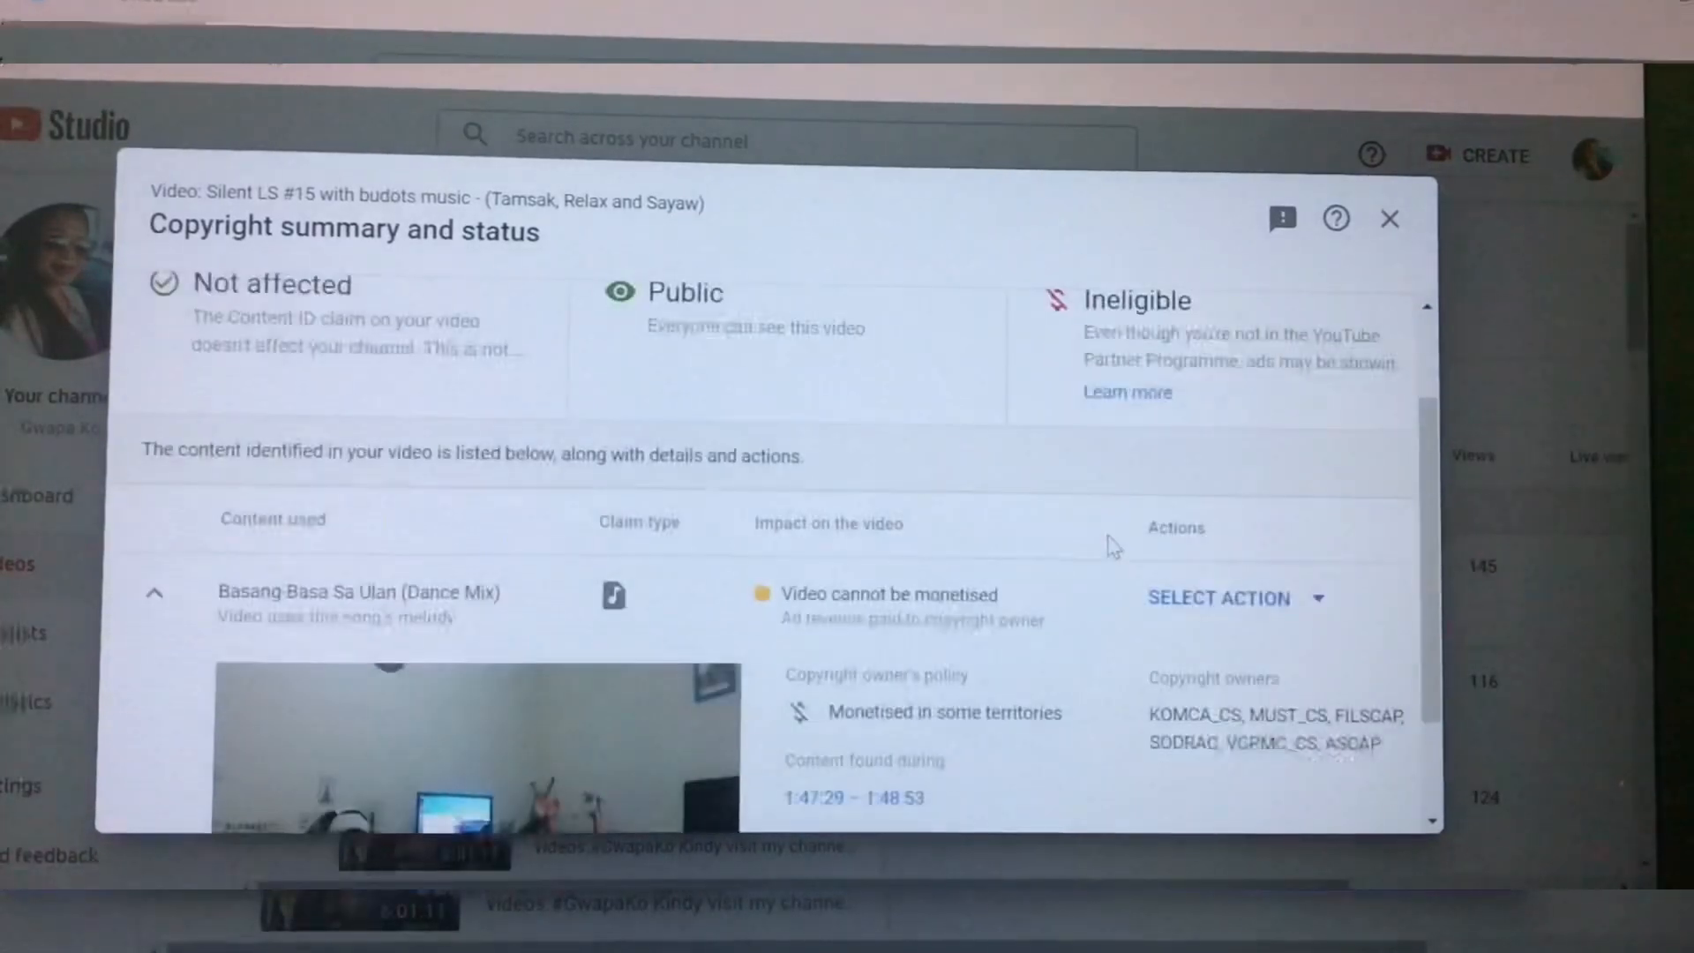
- Open the action options for the claimed song Basang-Basa Sa Ulan (Dance Mix)
scroll("down", 3)
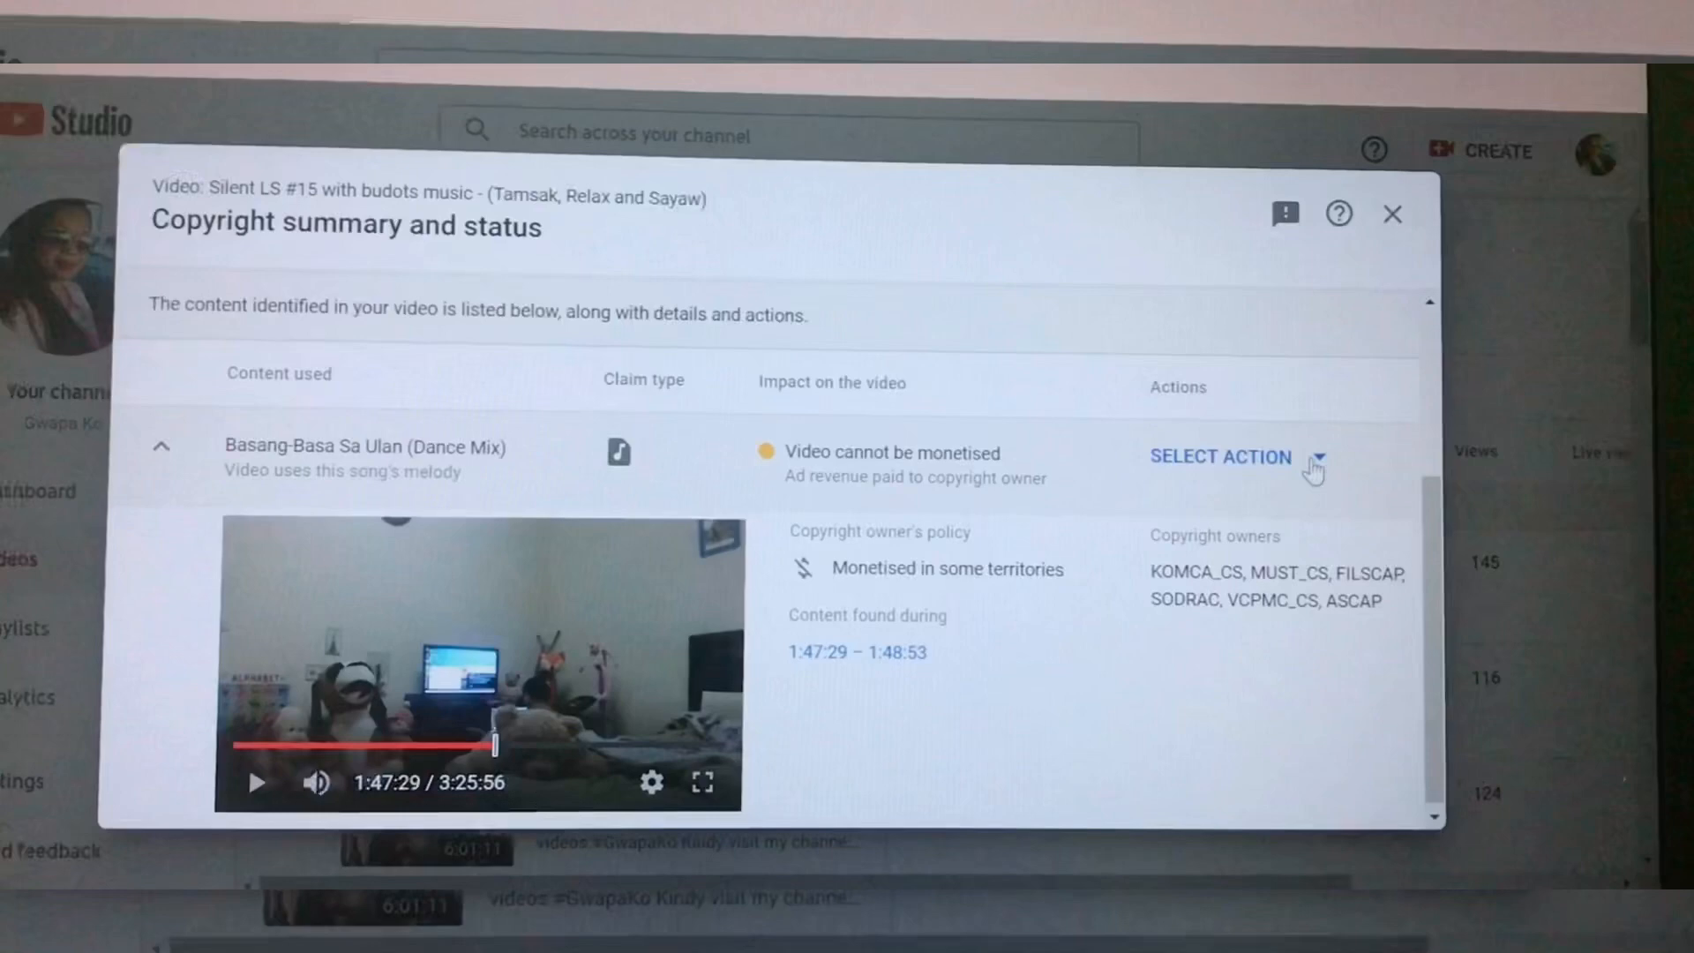
left_click(1221, 457)
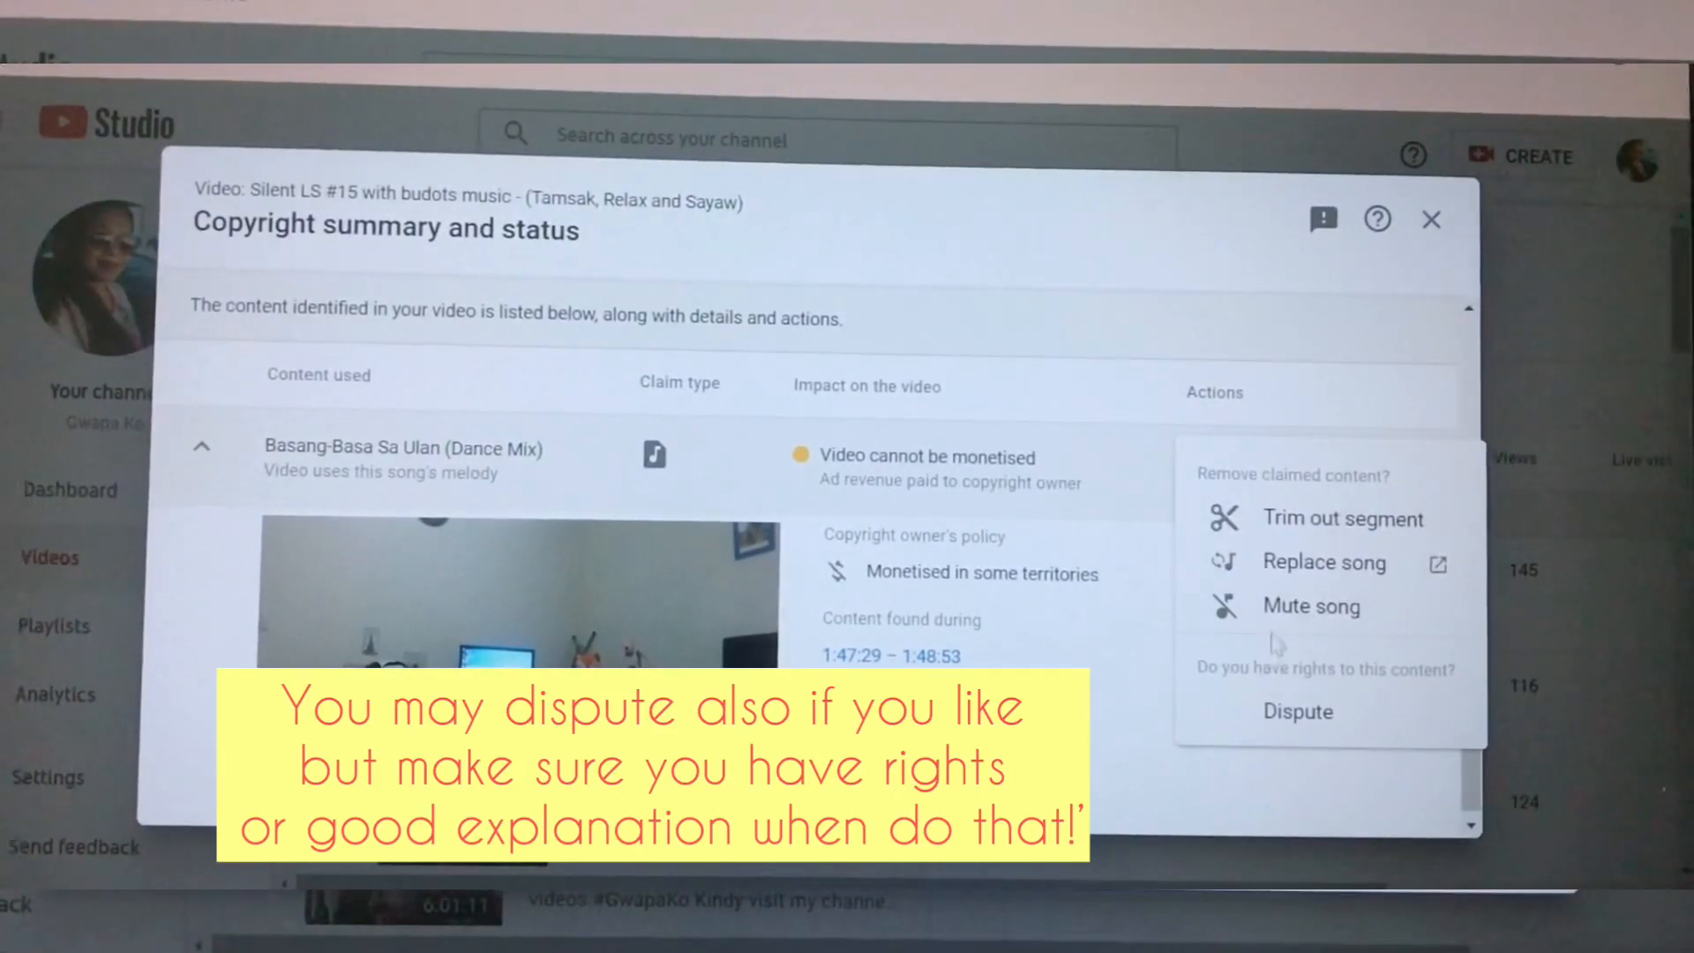
mouse_move(1279, 631)
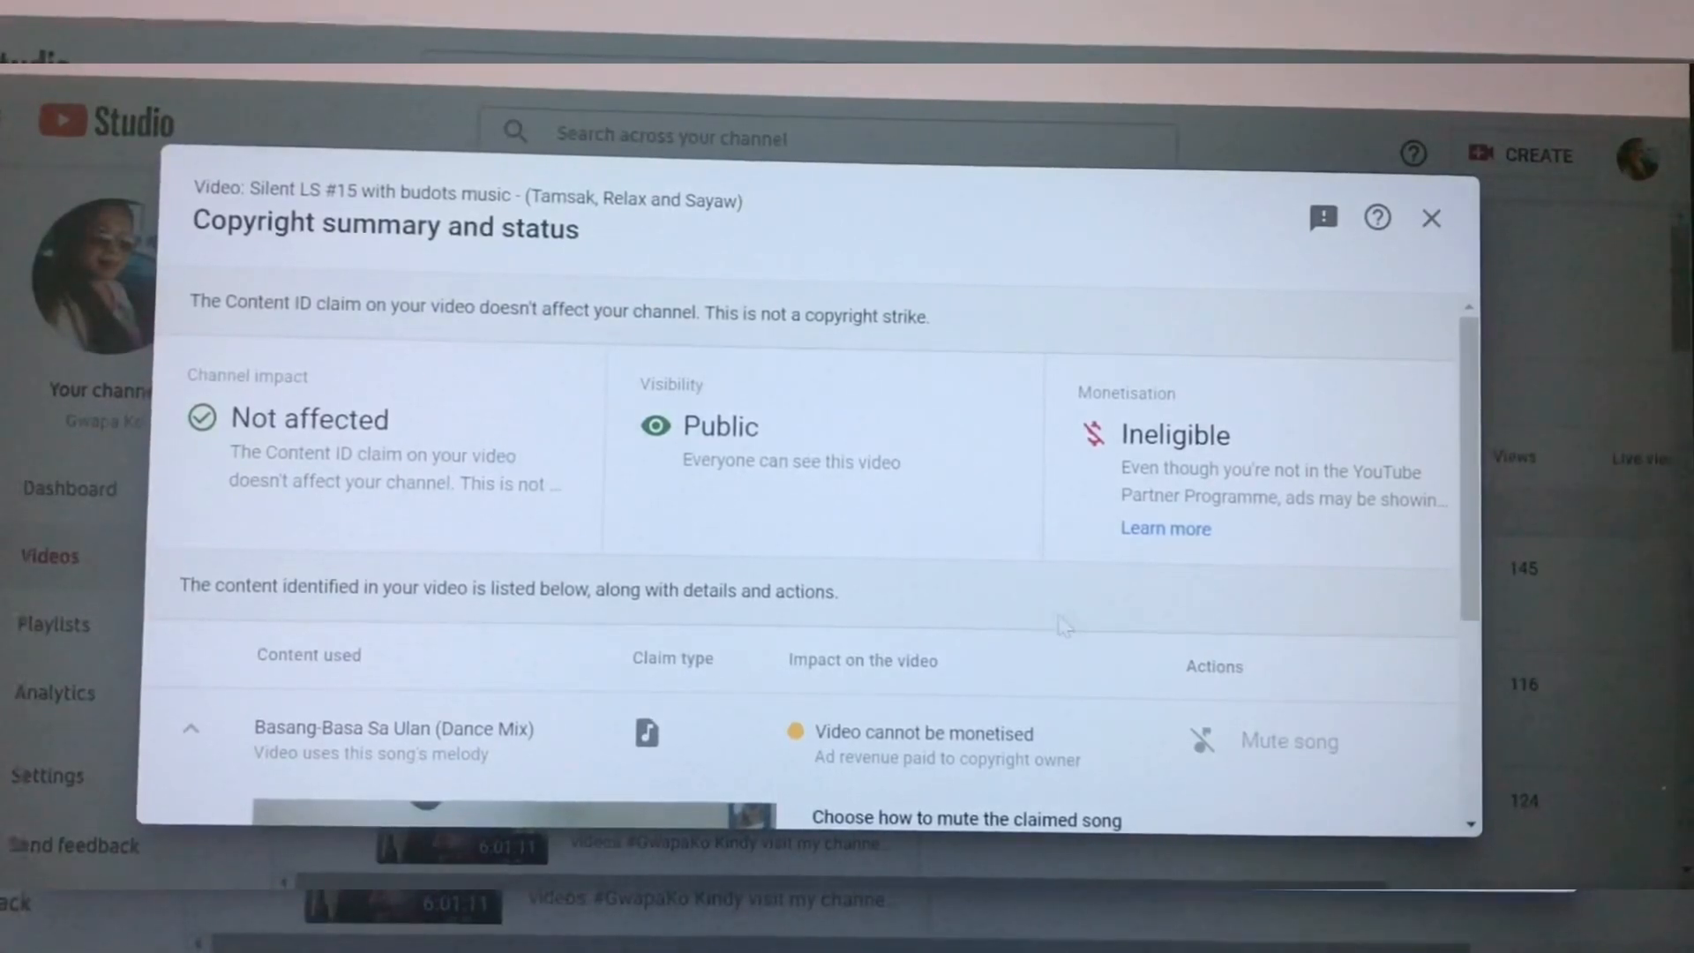
- Keep 'Mute all sound when song plays' selected, then continue and confirm the mute
scroll("down", 3)
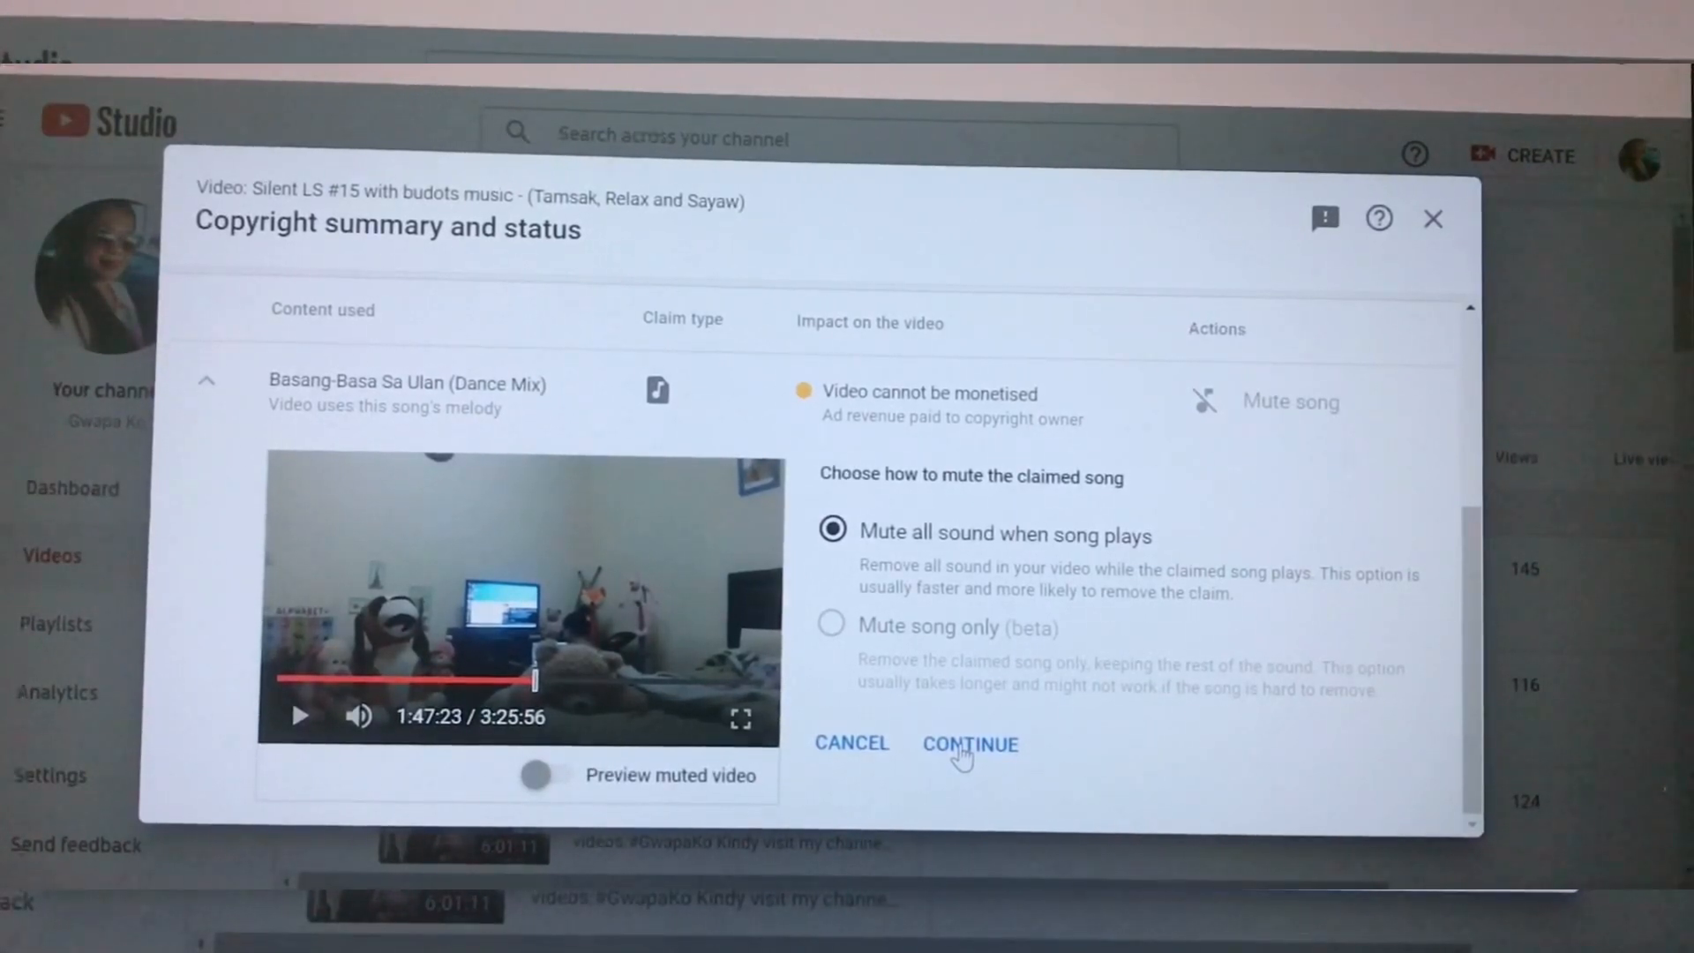
left_click(968, 744)
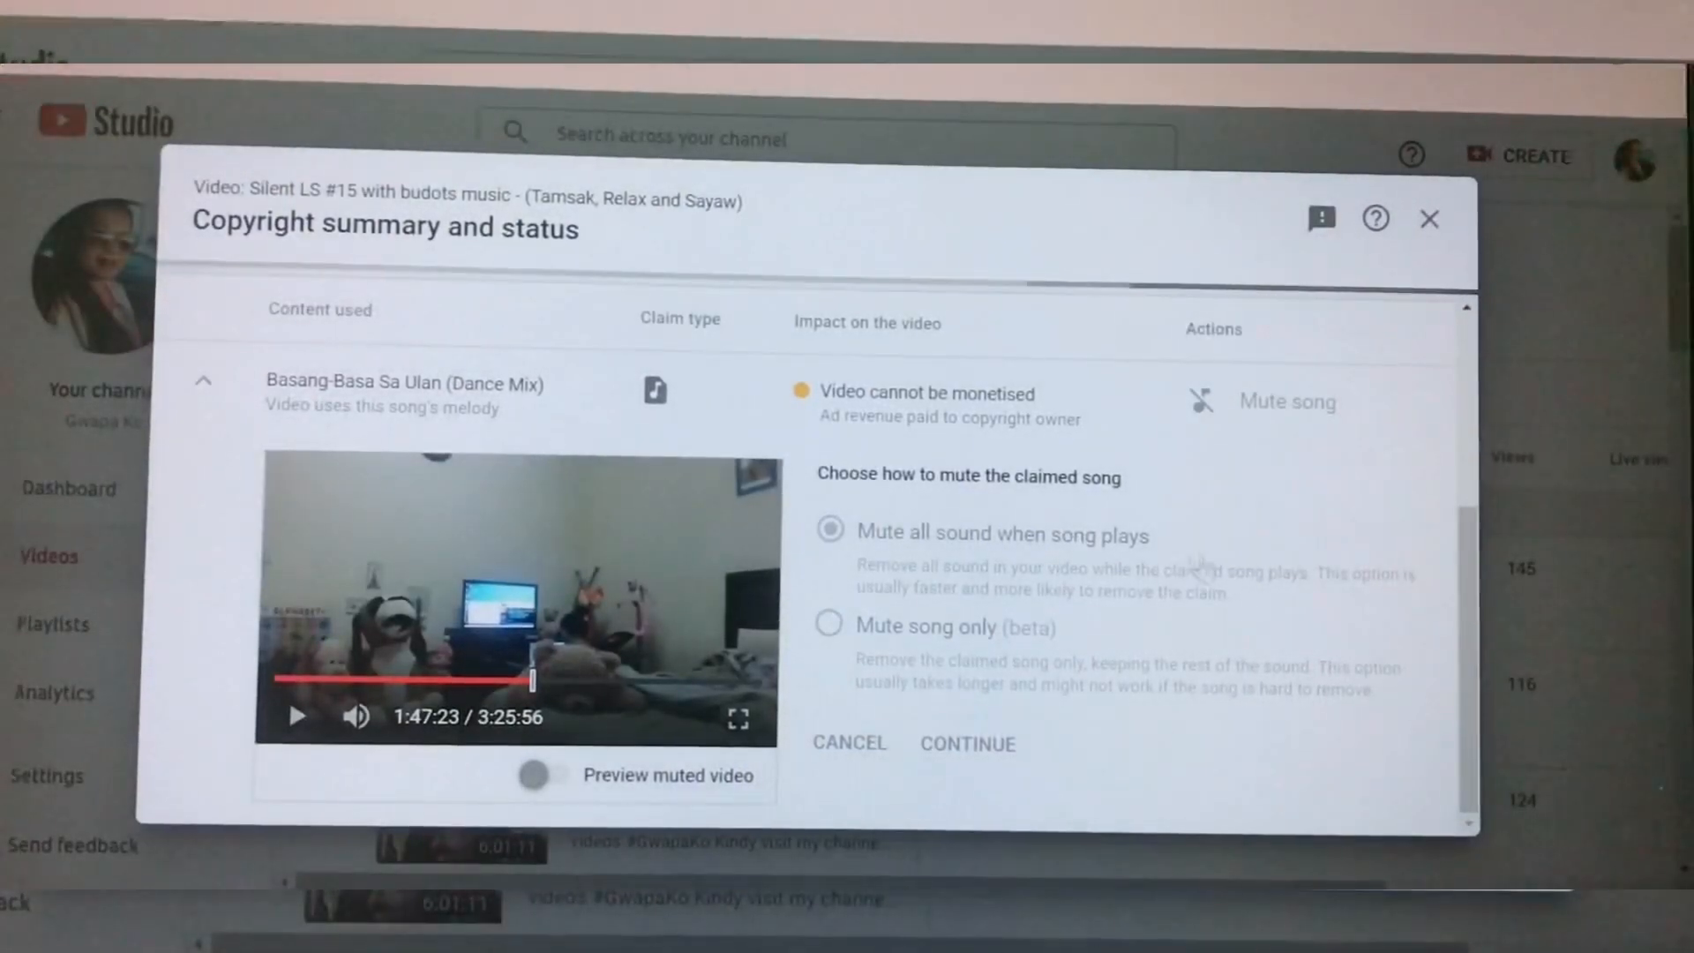
left_click(966, 743)
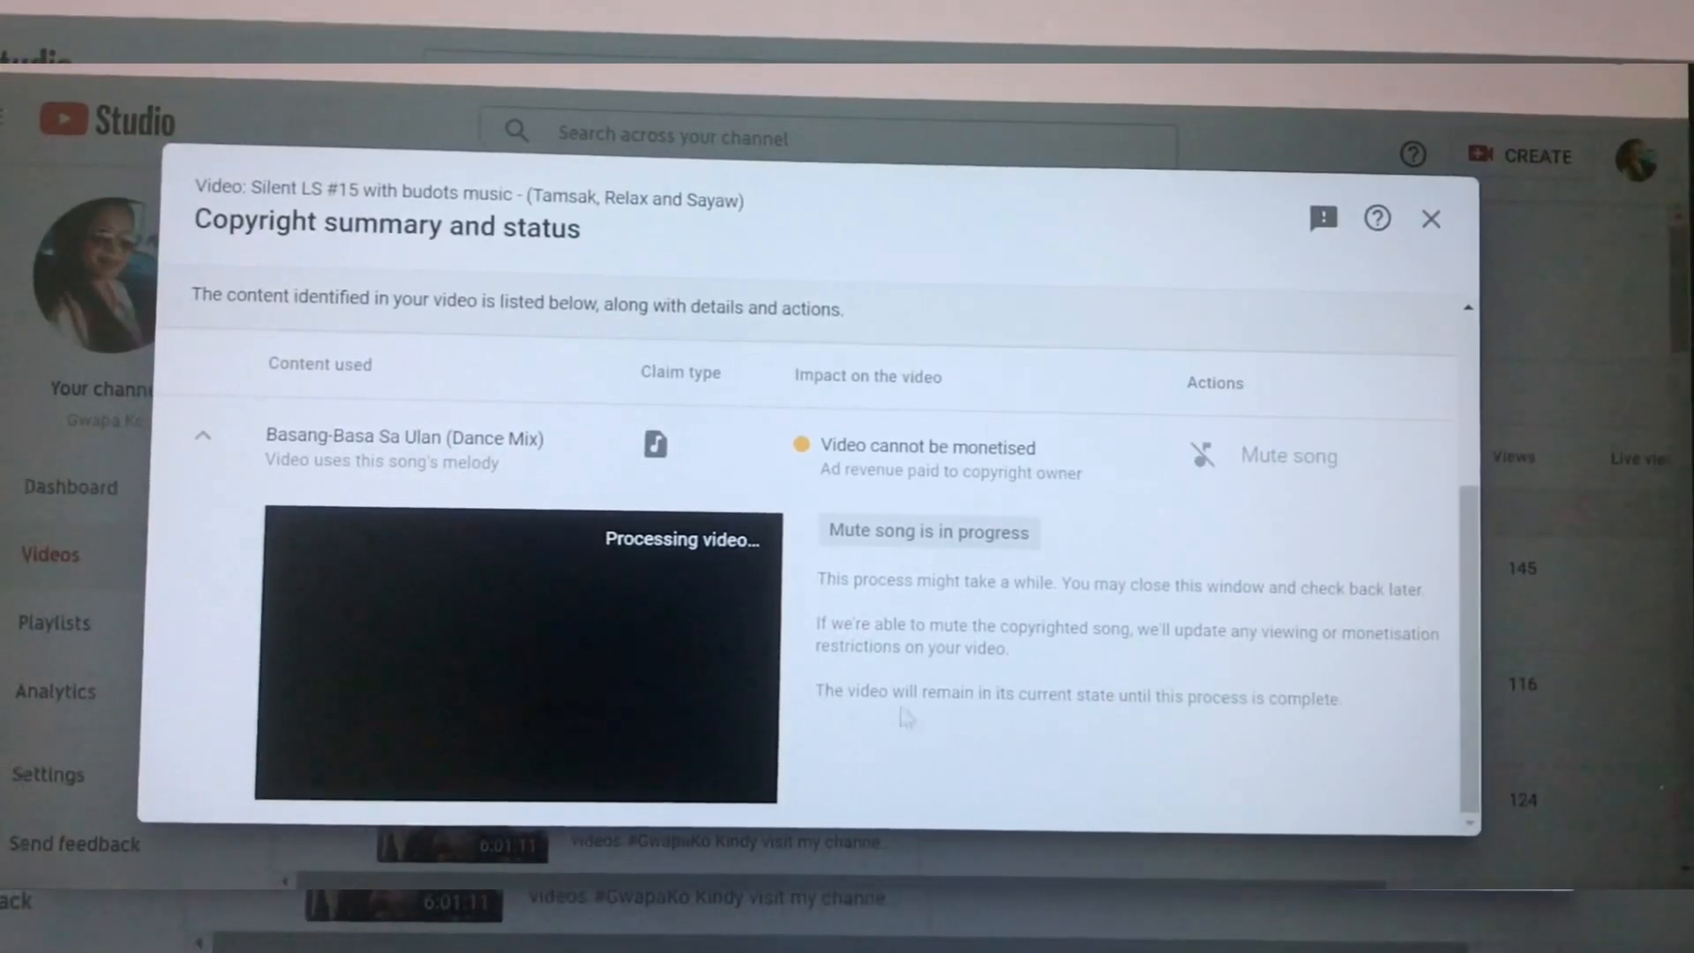
mouse_move(1202, 726)
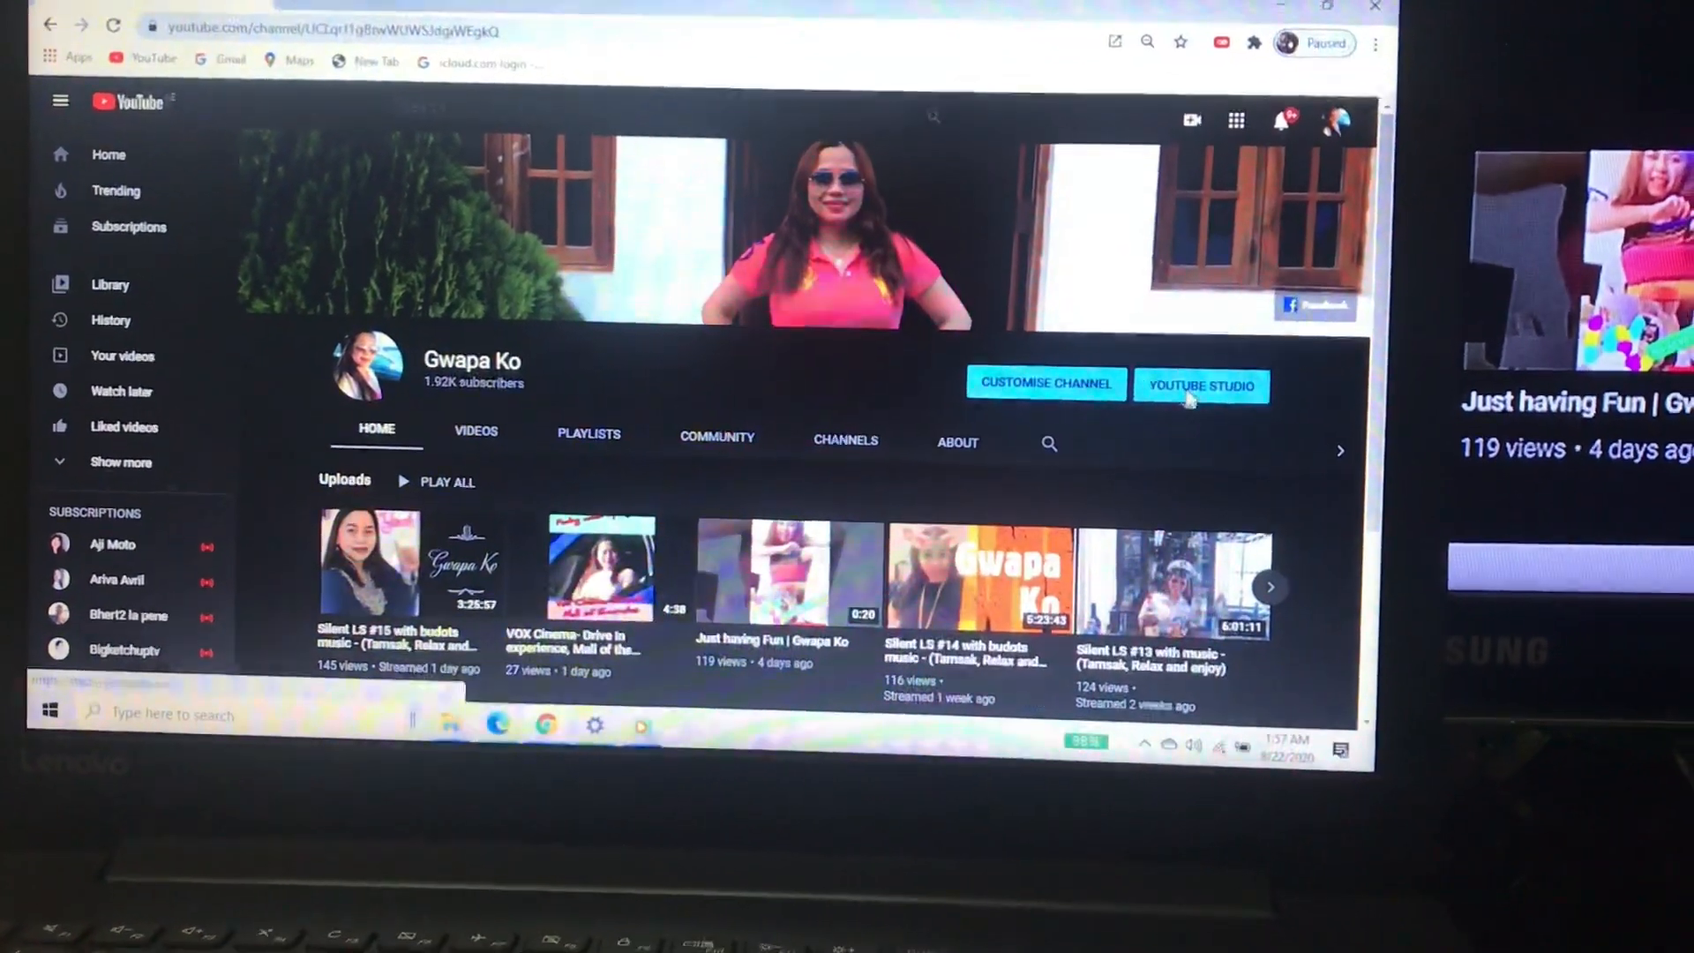
- Reopen the Channel dashboard via the YOUTUBE STUDIO button on the channel page
left_click(1201, 385)
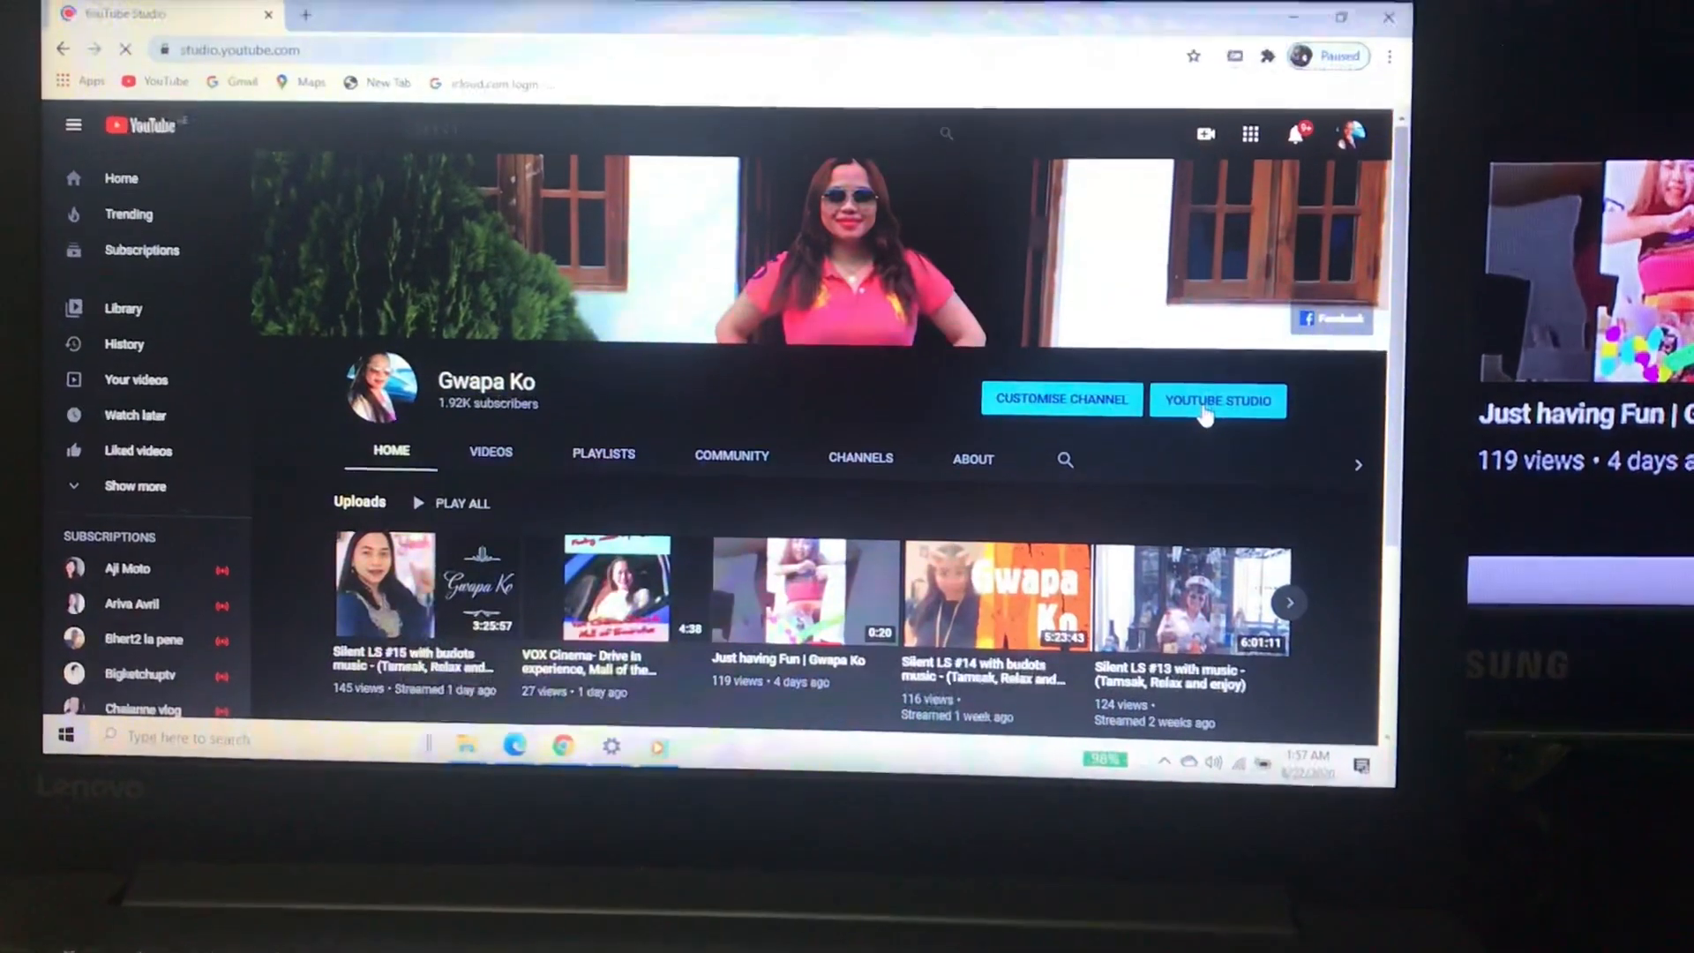
left_click(1218, 400)
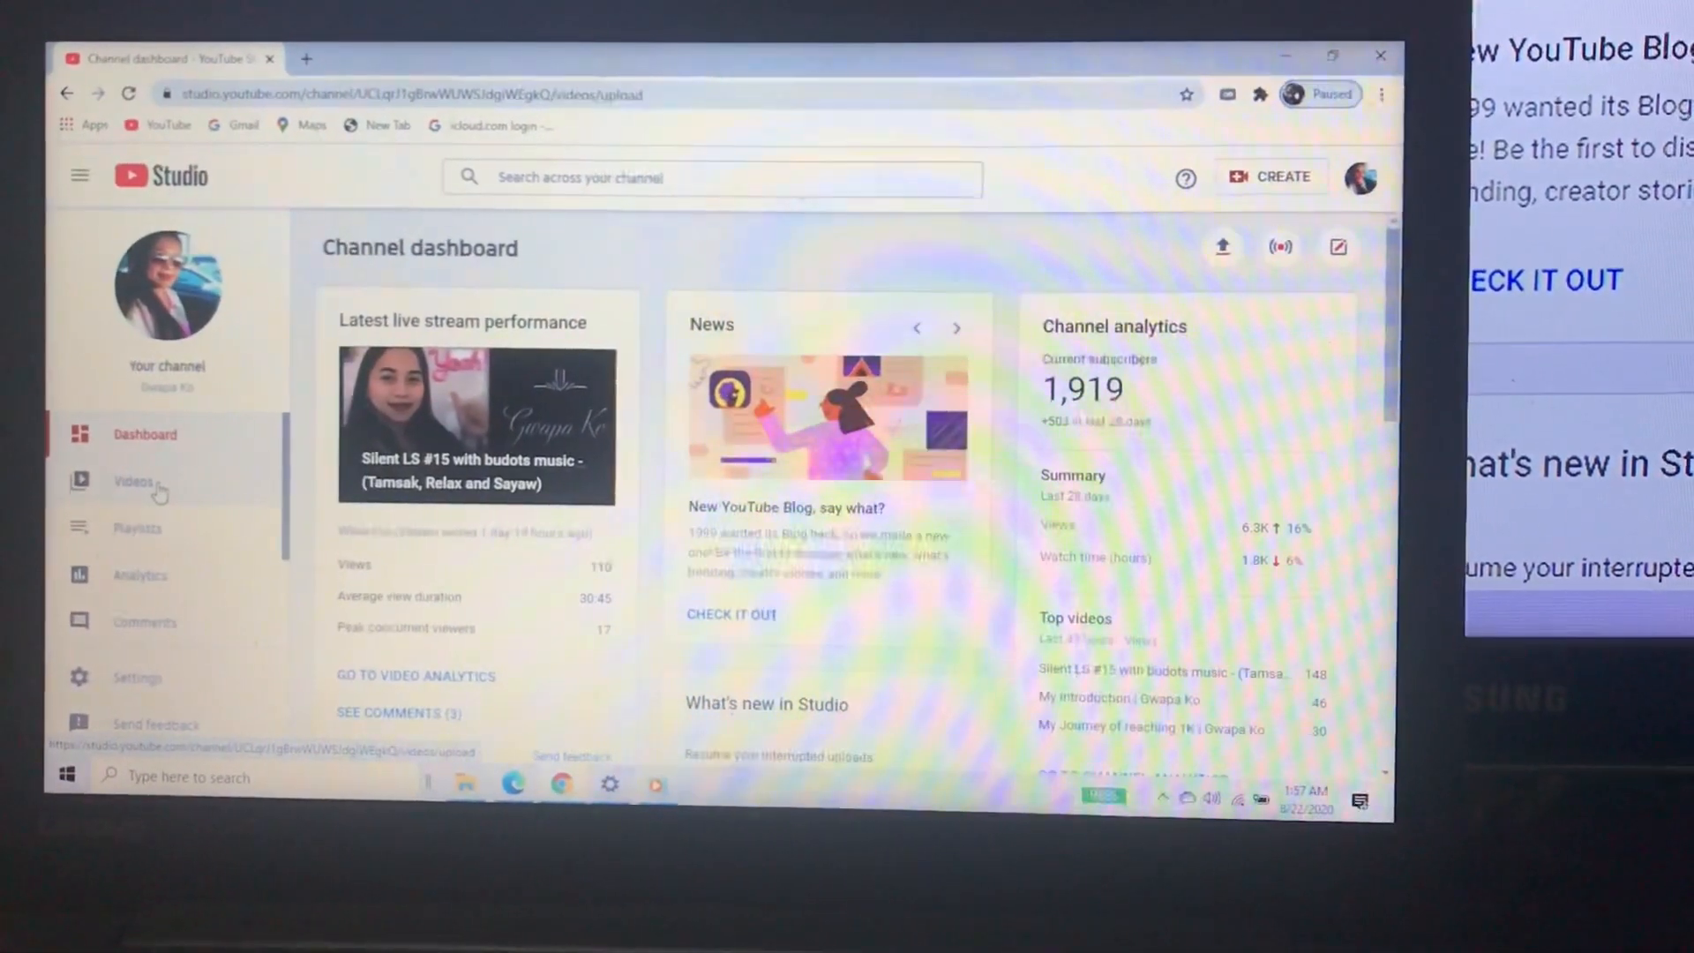
- Open Videos and switch to the Live tab to check Silent LS #15 restrictions
left_click(131, 481)
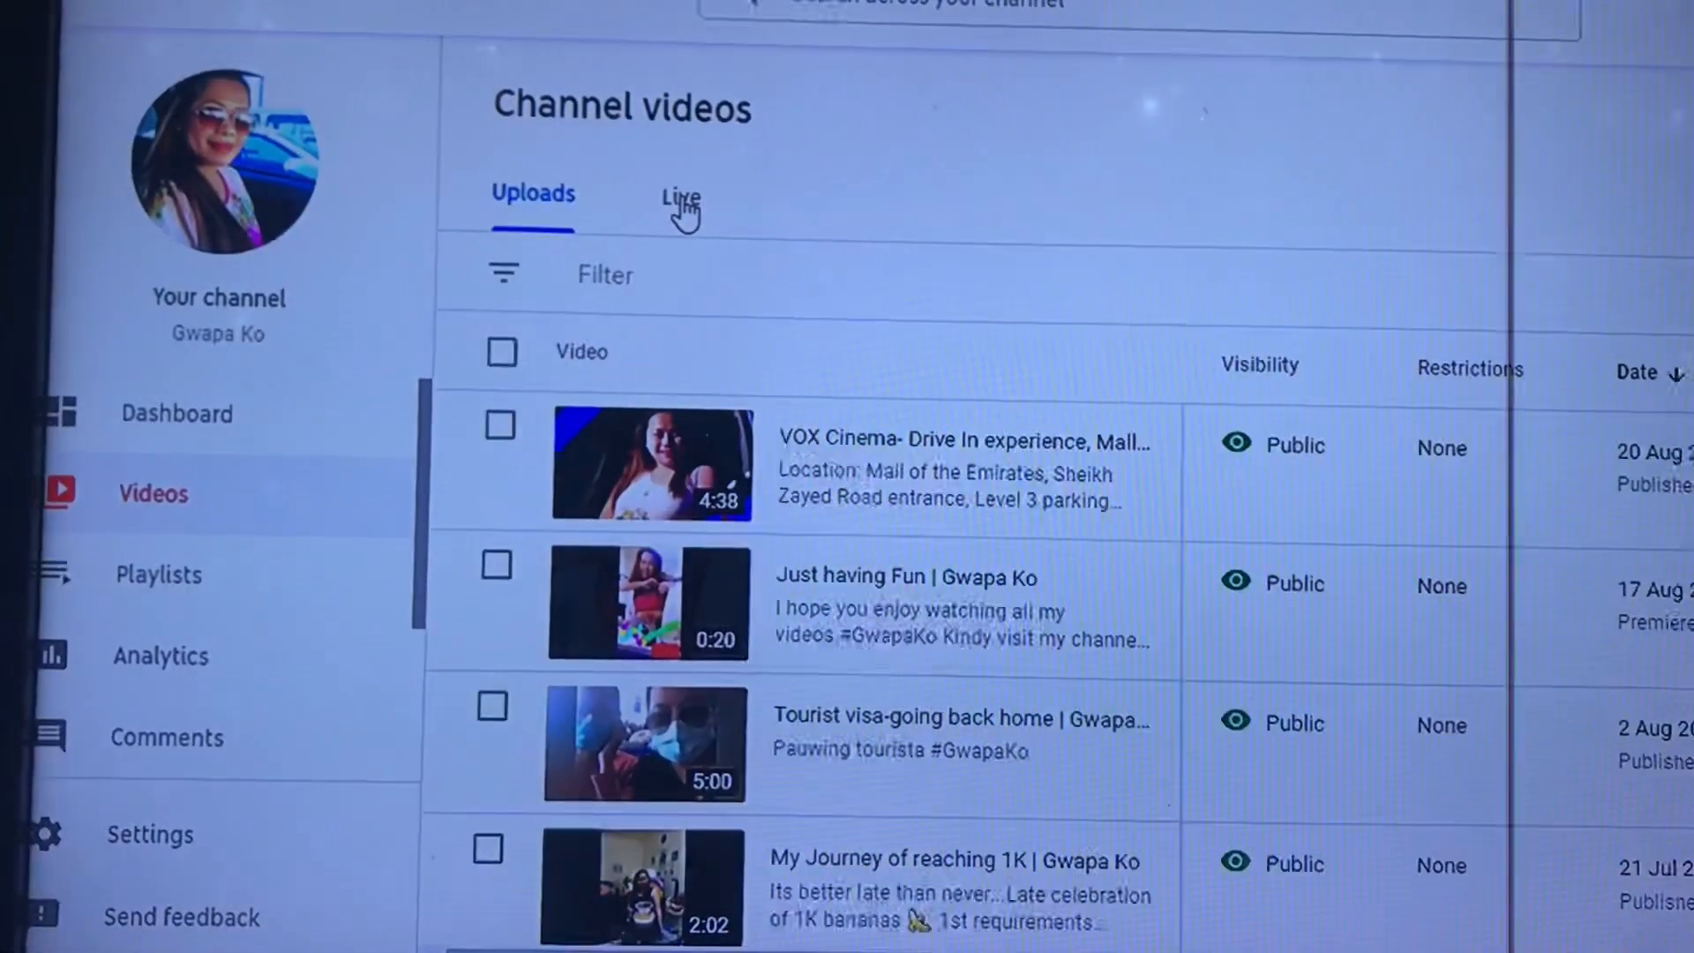
left_click(679, 198)
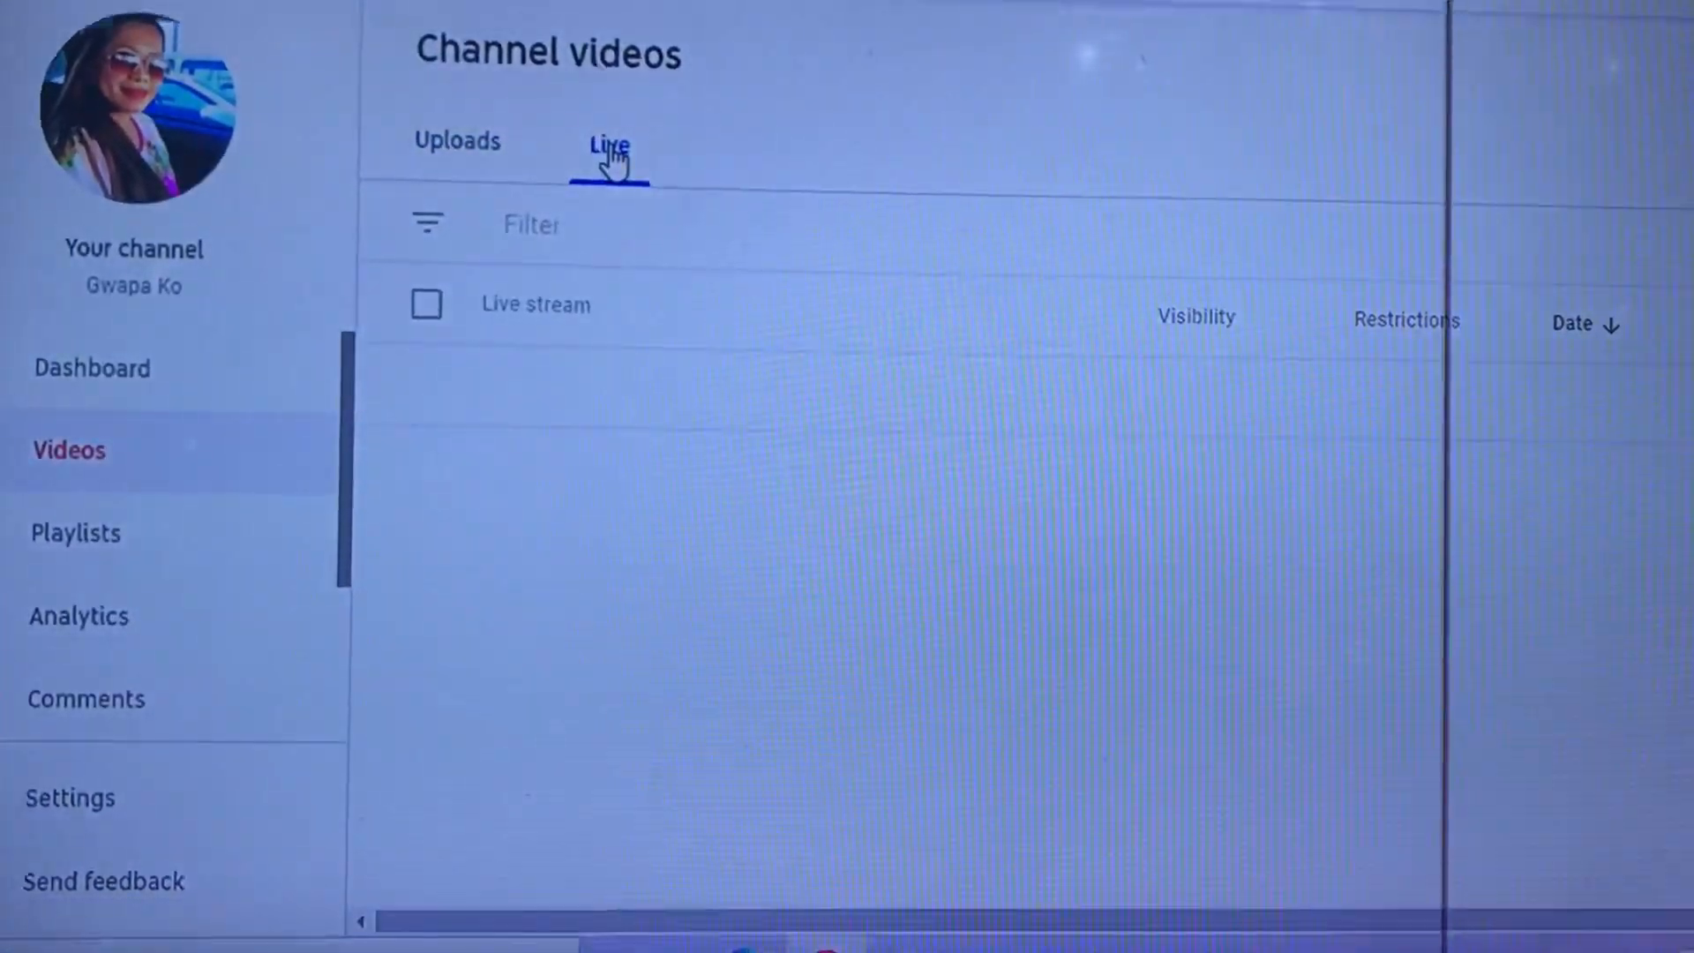
left_click(607, 140)
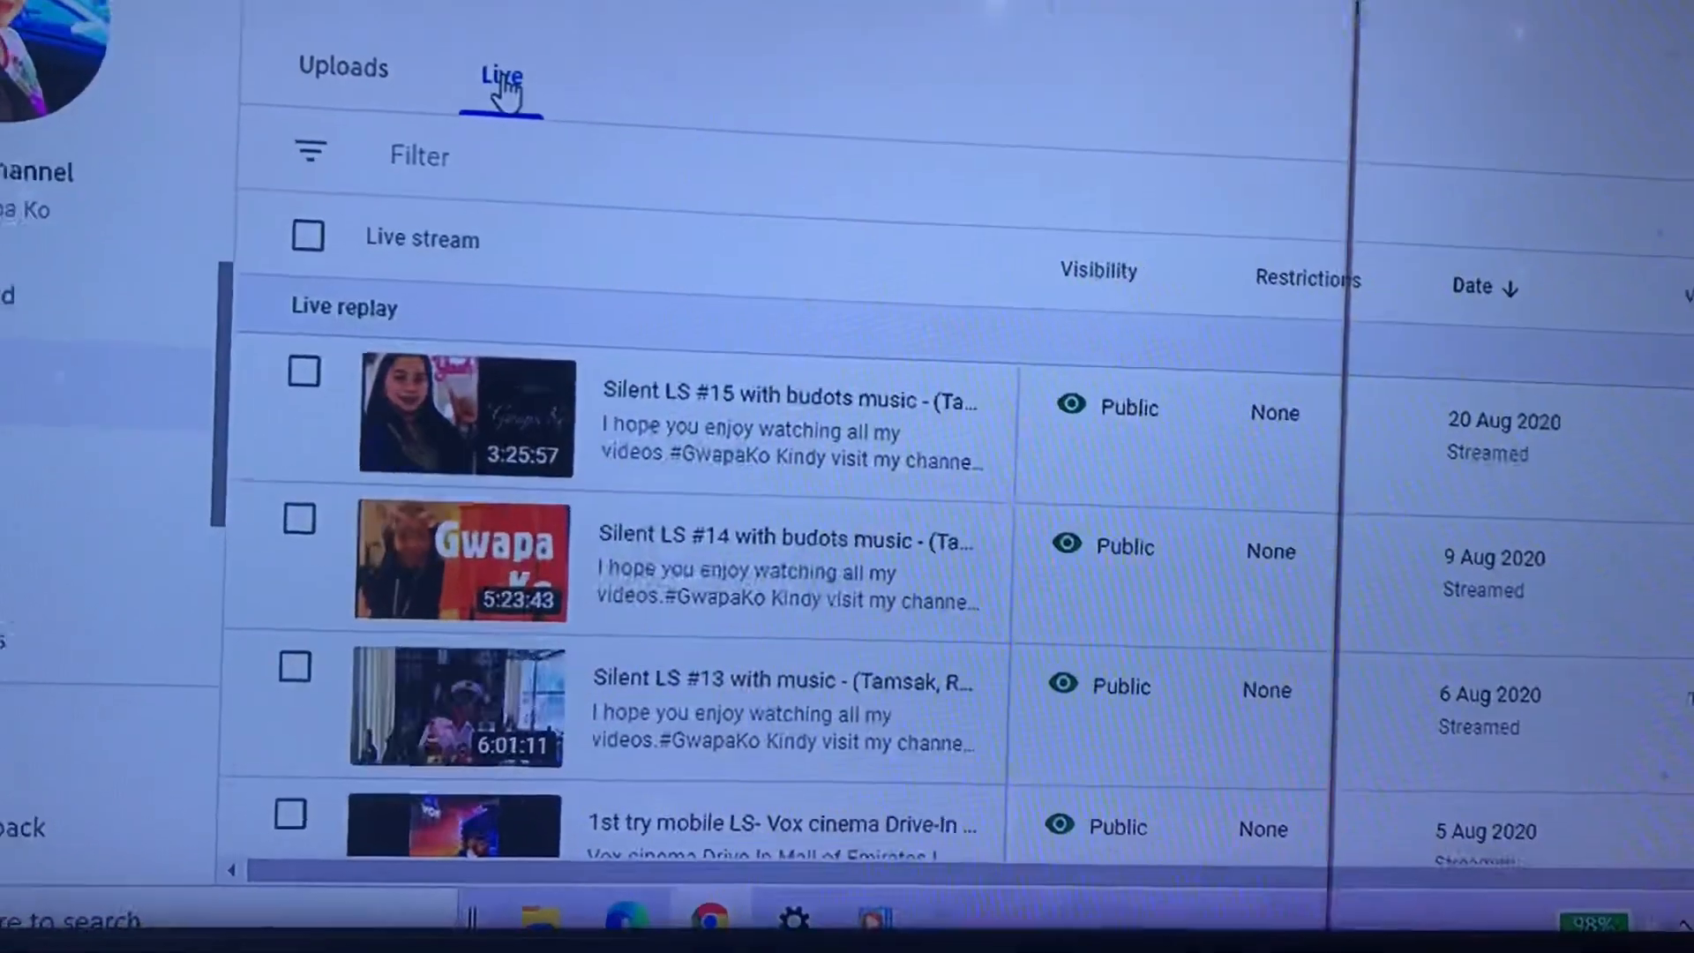